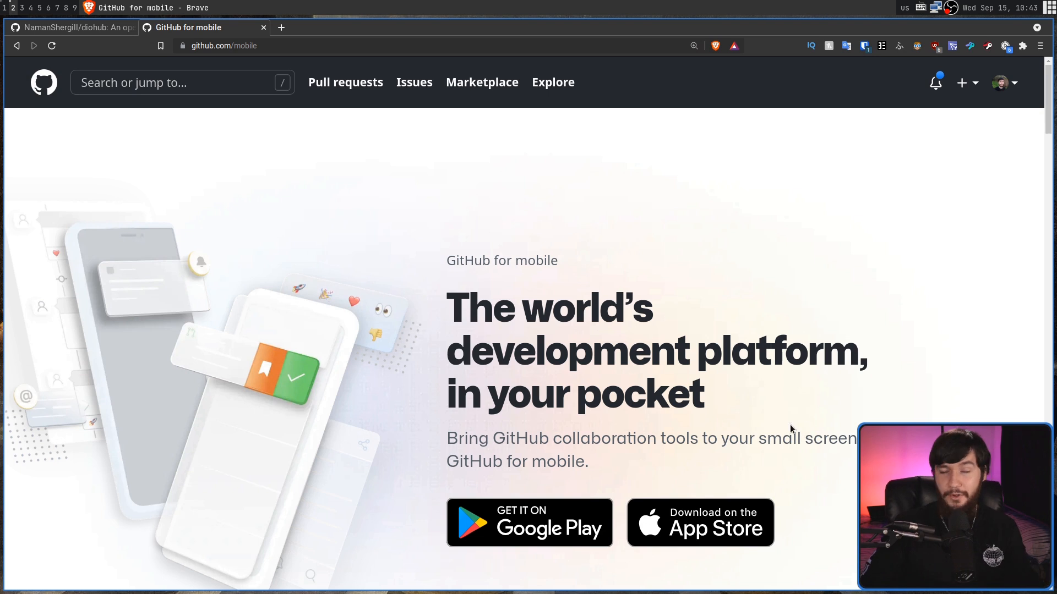
{"action": "mouse_move", "coordinate": [791, 293]}
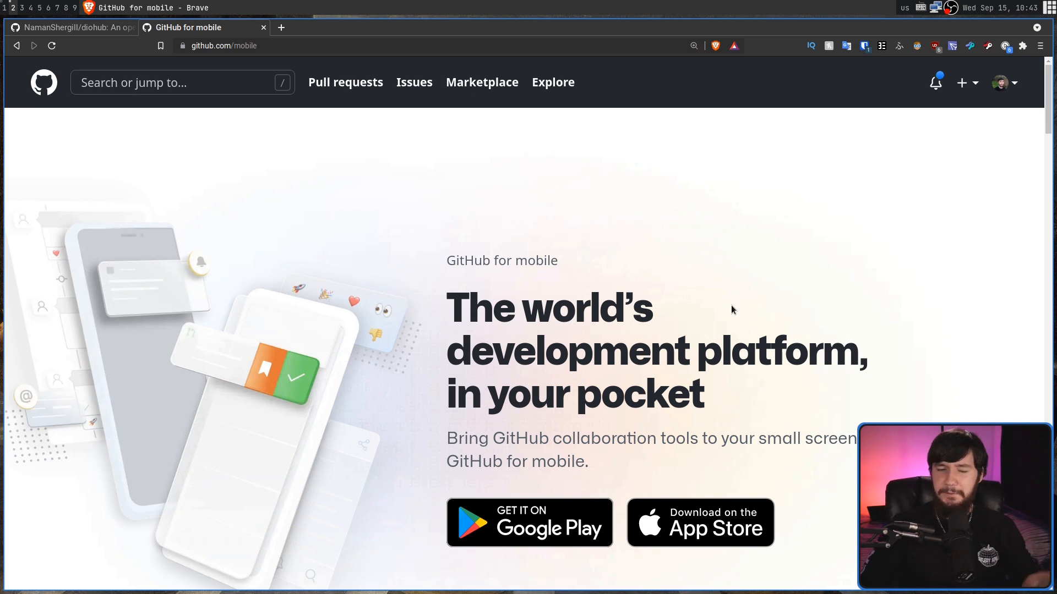
Scroll the Home Activity feed past the fork entries to a starred-repository entry.
{"action": "scroll", "scroll_direction": "down", "scroll_amount": 3}
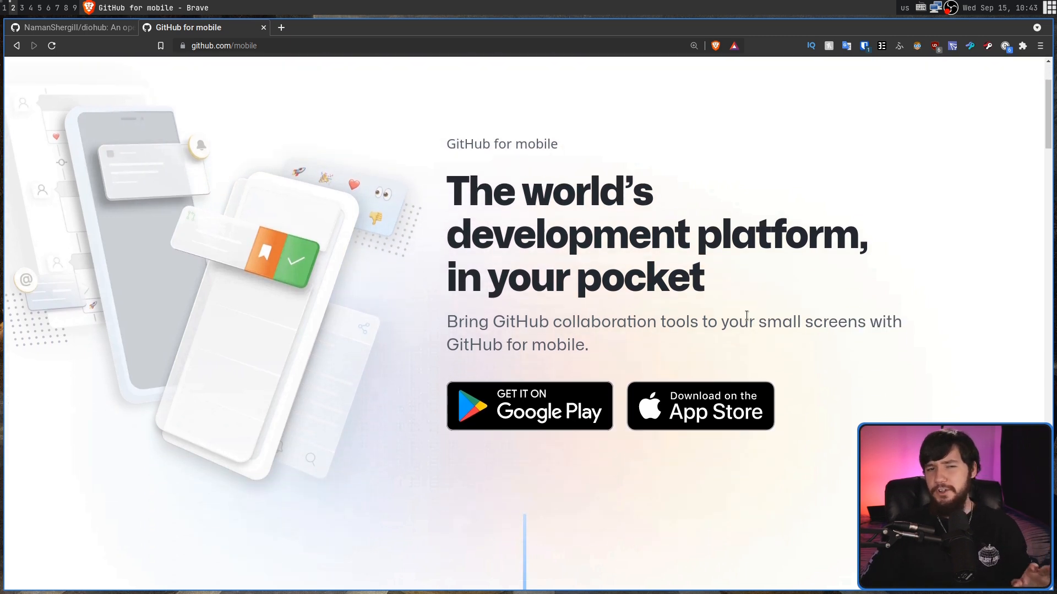
{"action": "scroll", "scroll_direction": "down", "scroll_amount": 3}
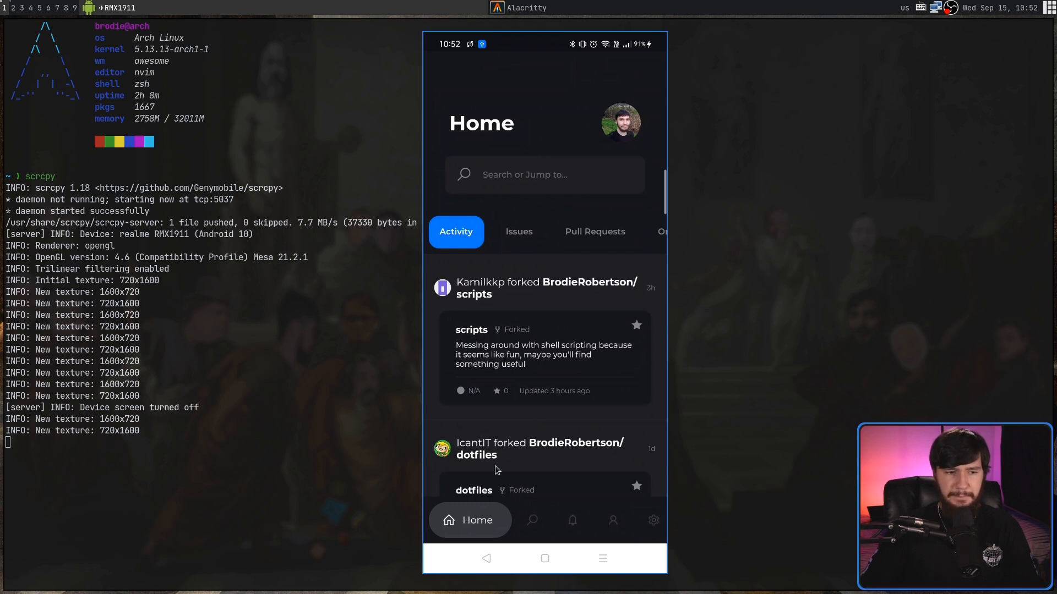
{"action": "mouse_move", "coordinate": [539, 385]}
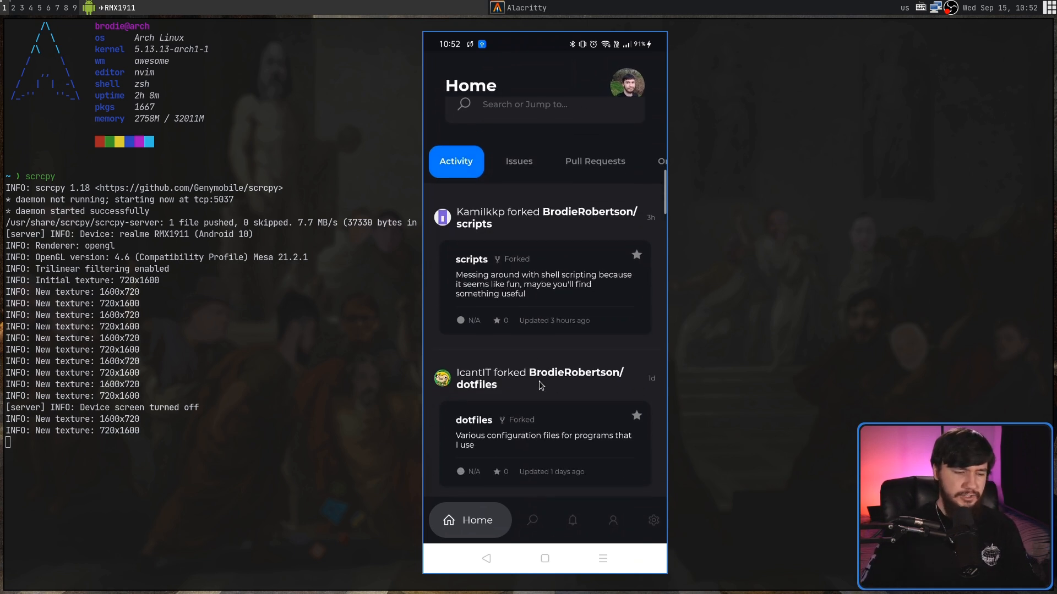
{"action": "scroll", "scroll_direction": "down", "scroll_amount": 3}
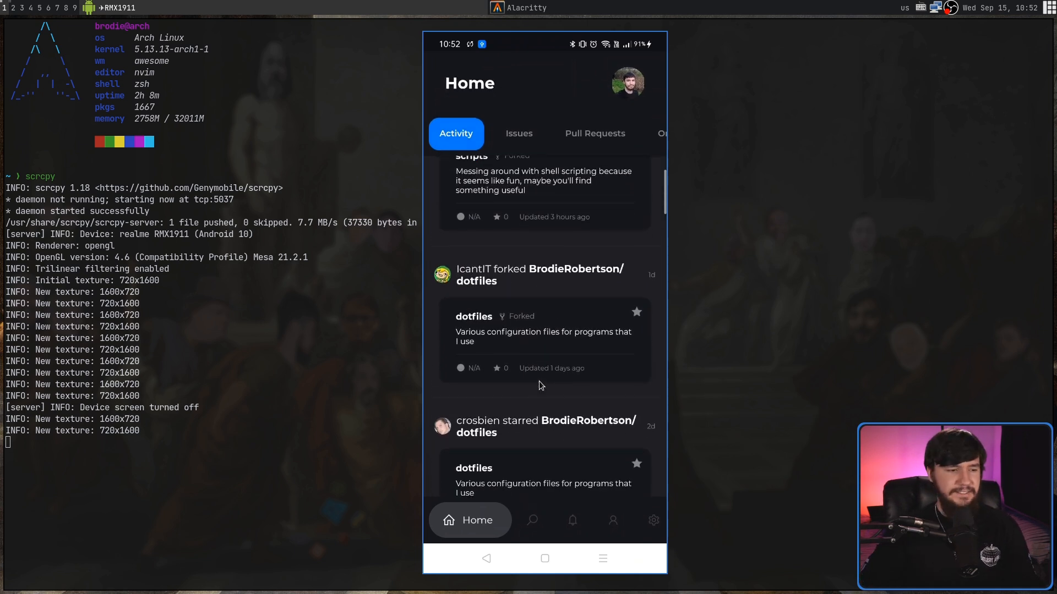
{"action": "scroll", "scroll_direction": "down", "scroll_amount": 3}
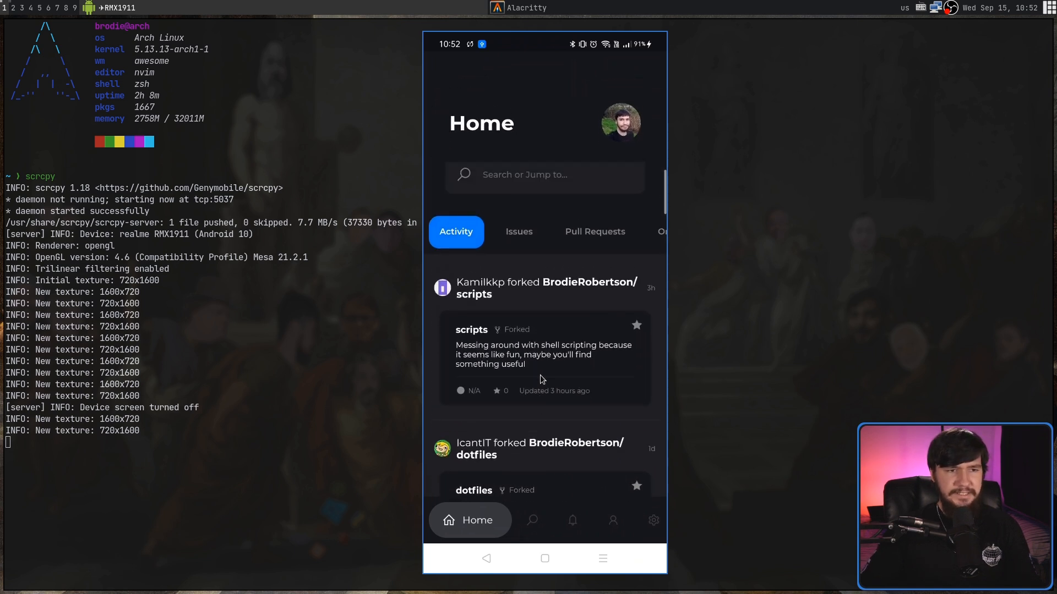
{"action": "scroll", "scroll_direction": "down", "scroll_amount": 3}
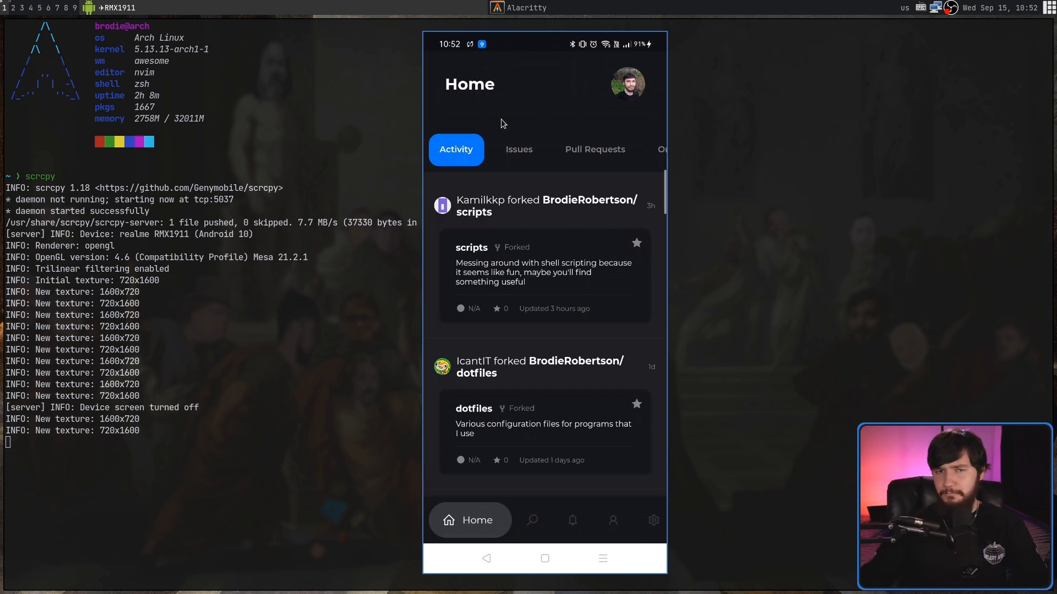
{"action": "mouse_move", "coordinate": [531, 115]}
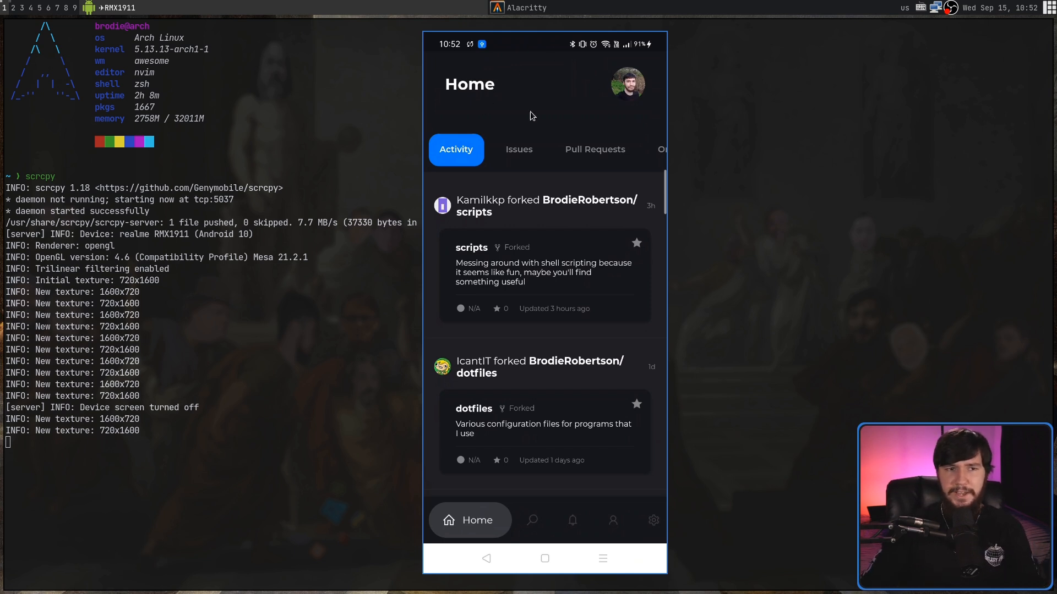
{"action": "mouse_move", "coordinate": [513, 127]}
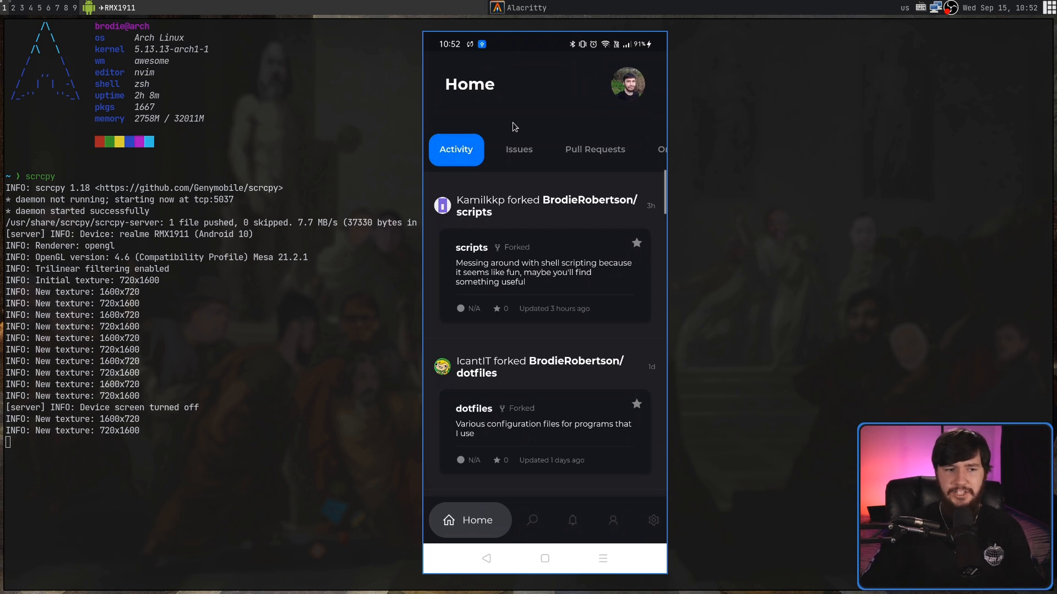
{"action": "mouse_move", "coordinate": [532, 262]}
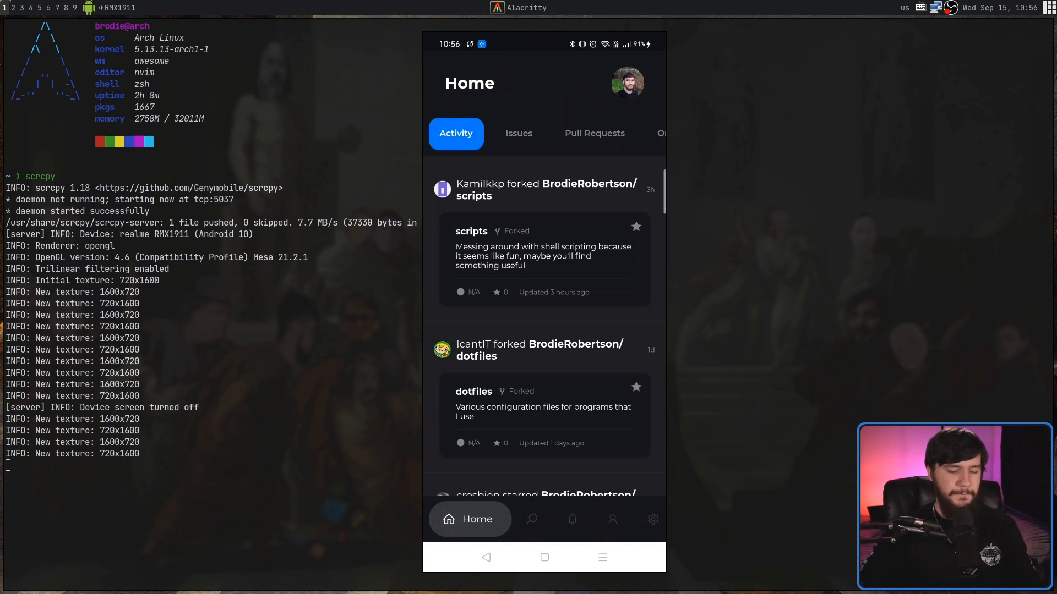
{"action": "scroll", "scroll_direction": "down", "scroll_amount": 3}
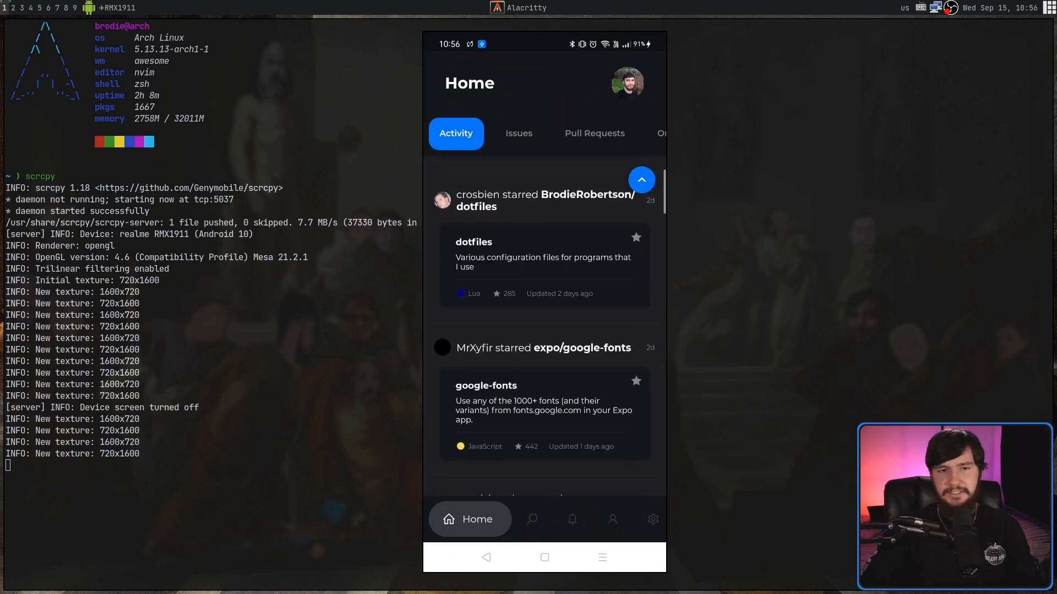
{"action": "scroll", "scroll_direction": "down", "scroll_amount": 3}
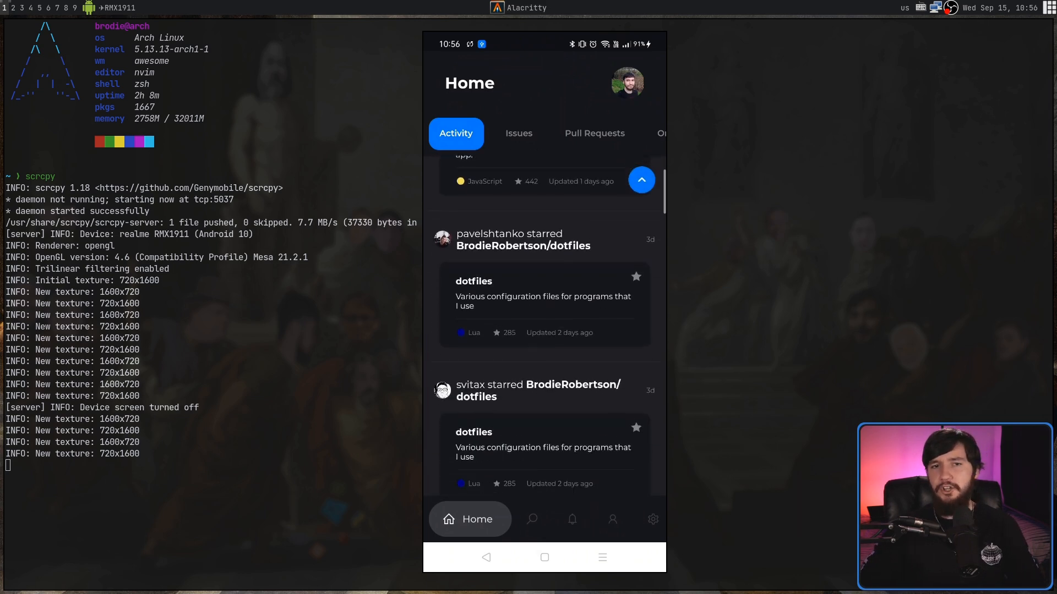
{"action": "scroll", "scroll_direction": "down", "scroll_amount": 3}
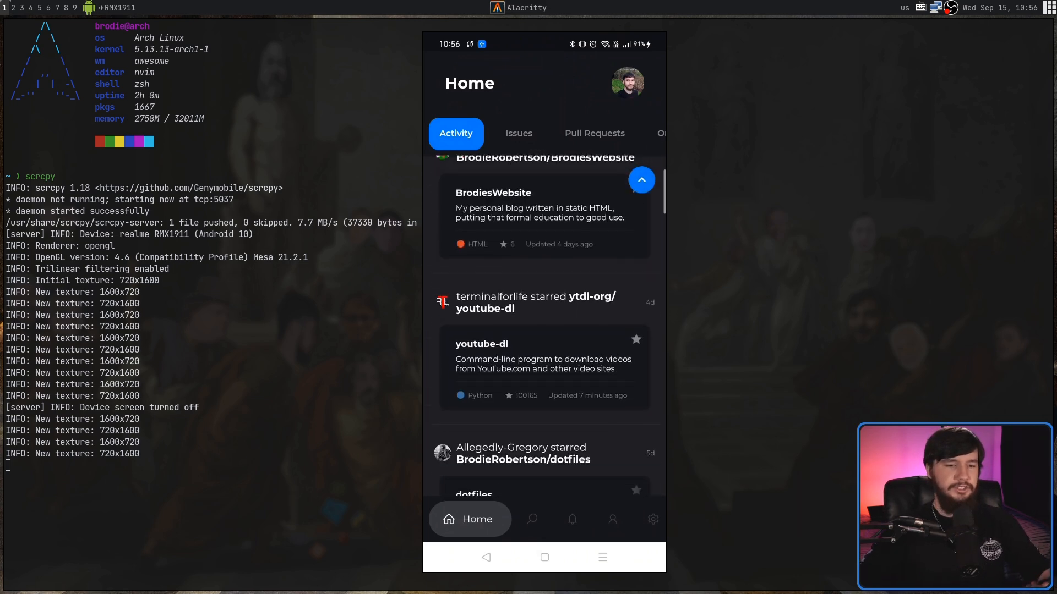
{"action": "scroll", "scroll_direction": "down", "scroll_amount": 3}
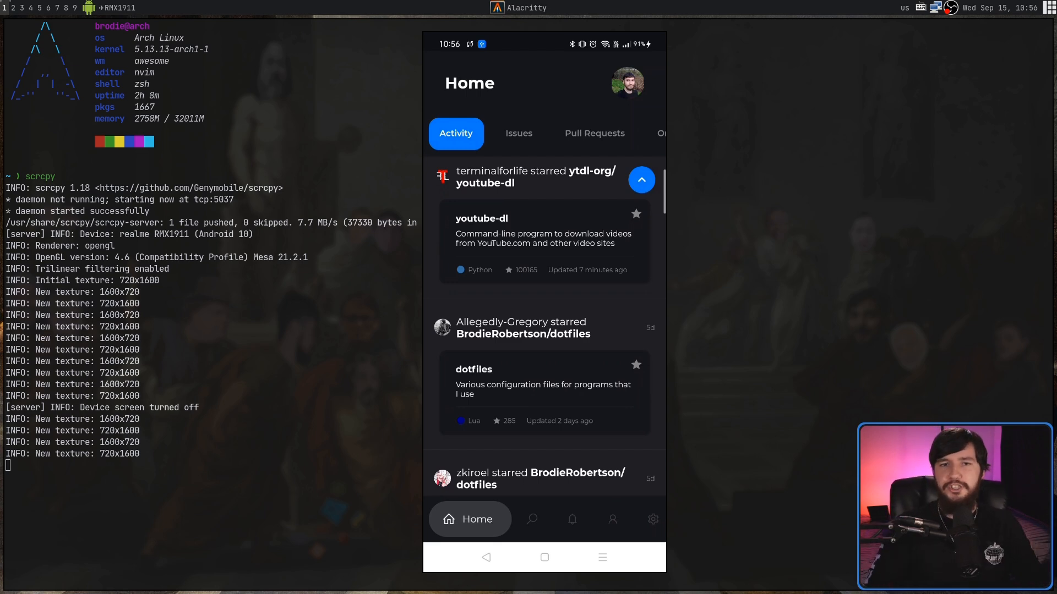
{"action": "scroll", "scroll_direction": "down", "scroll_amount": 3}
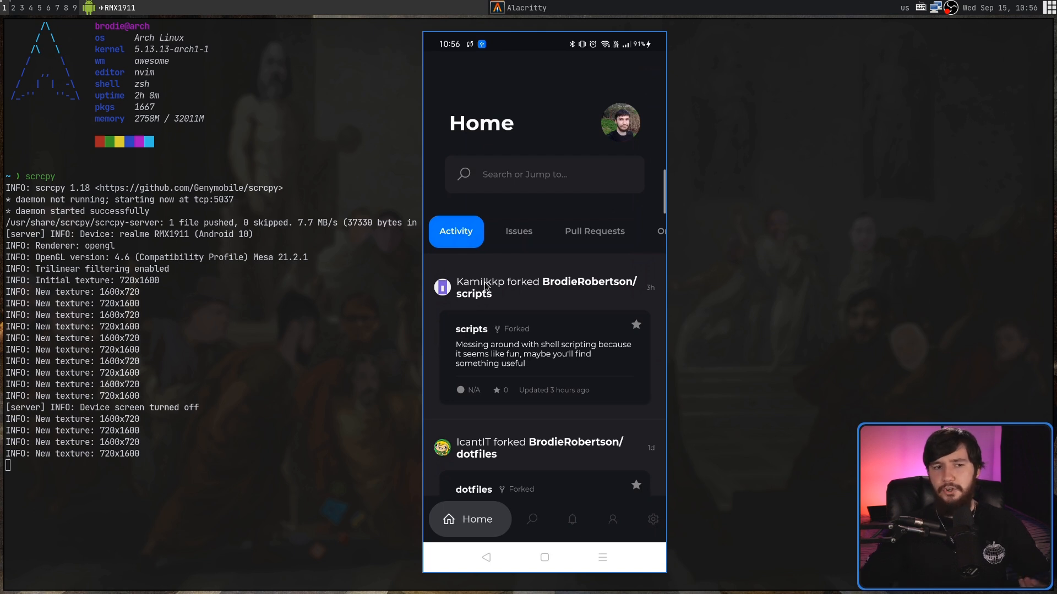
{"action": "mouse_move", "coordinate": [478, 284]}
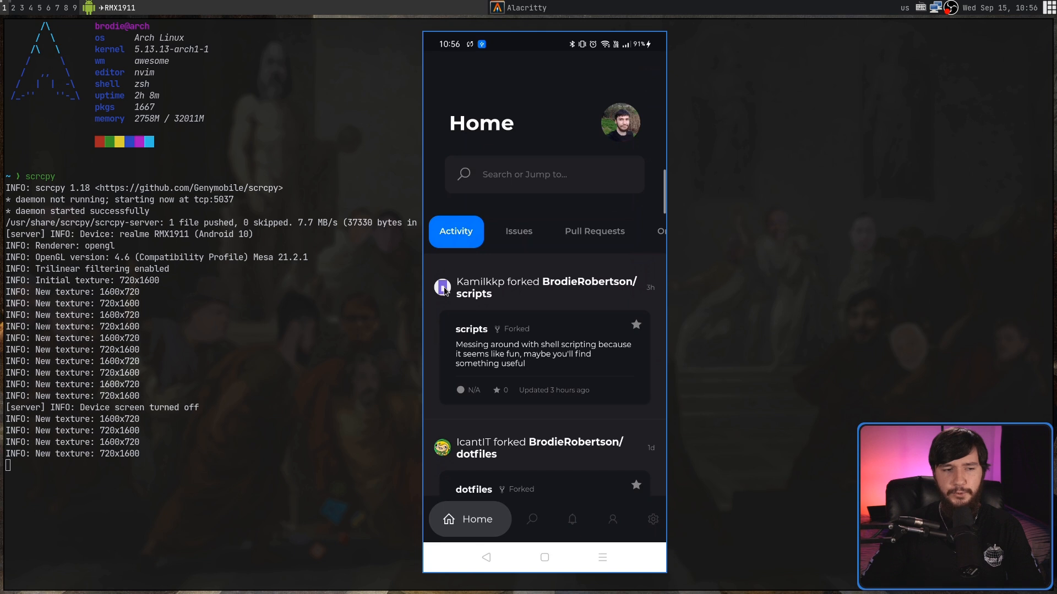
Select the 'forked .../scripts' entry in the Activity feed.
{"action": "left_click", "coordinate": [443, 287]}
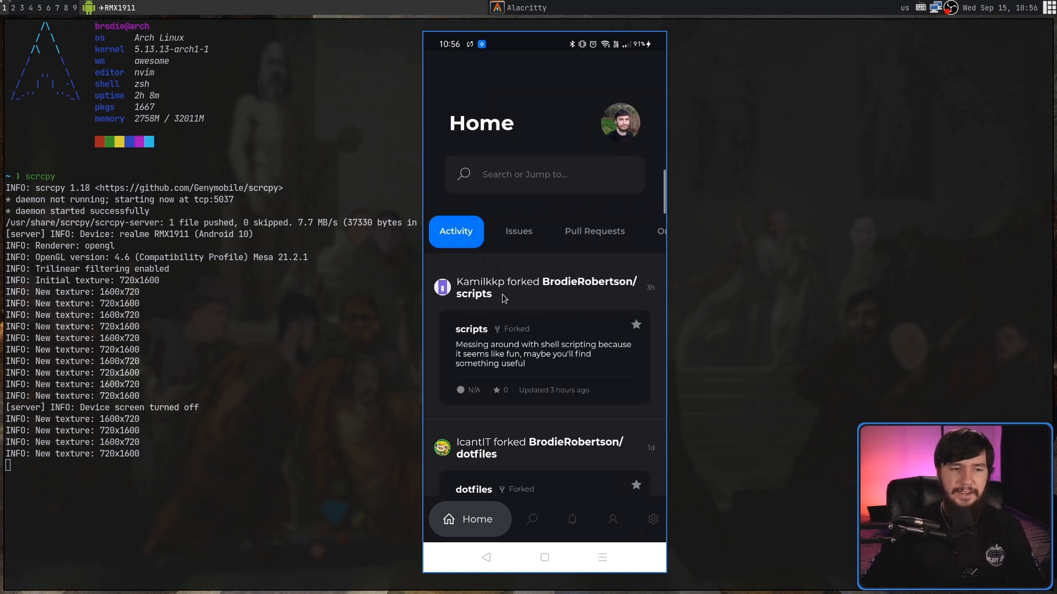
{"action": "mouse_move", "coordinate": [500, 308]}
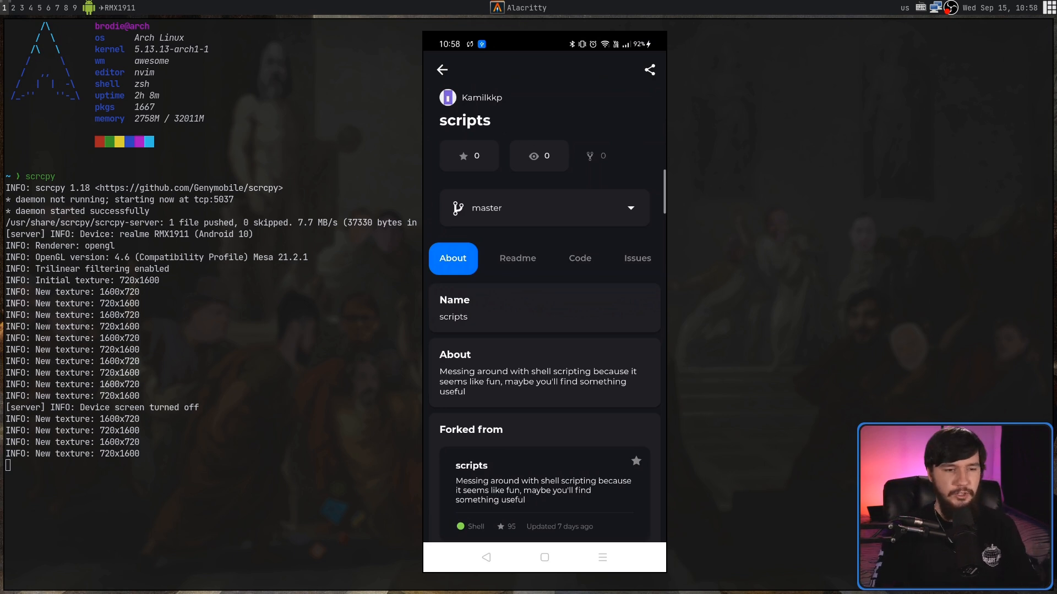
{"action": "scroll", "scroll_direction": "down", "scroll_amount": 3}
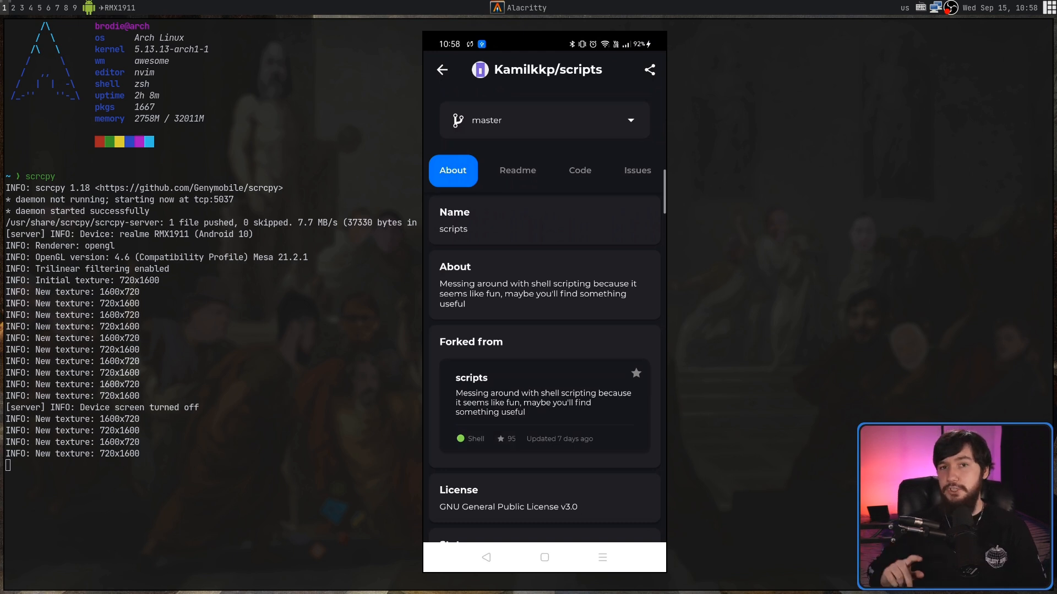
{"action": "scroll", "scroll_direction": "down", "scroll_amount": 3}
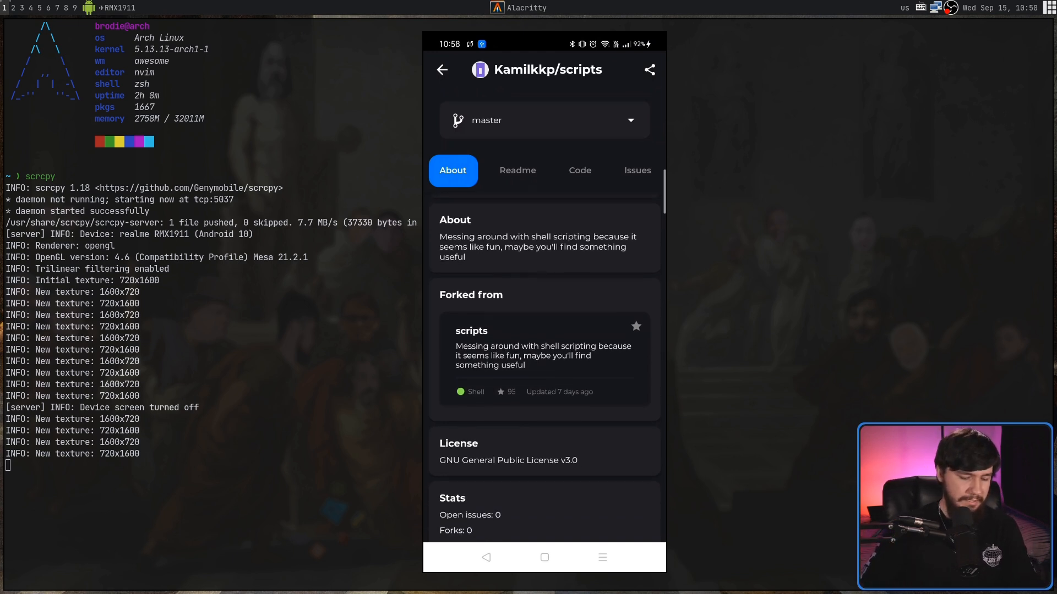
{"action": "scroll", "scroll_direction": "down", "scroll_amount": 3}
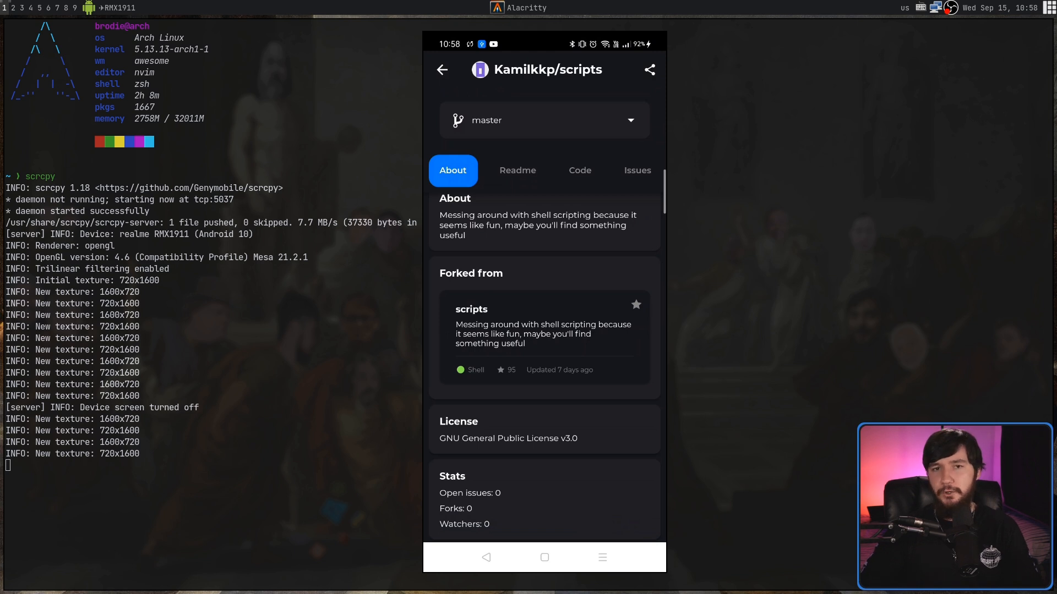
{"action": "scroll", "scroll_direction": "down", "scroll_amount": 3}
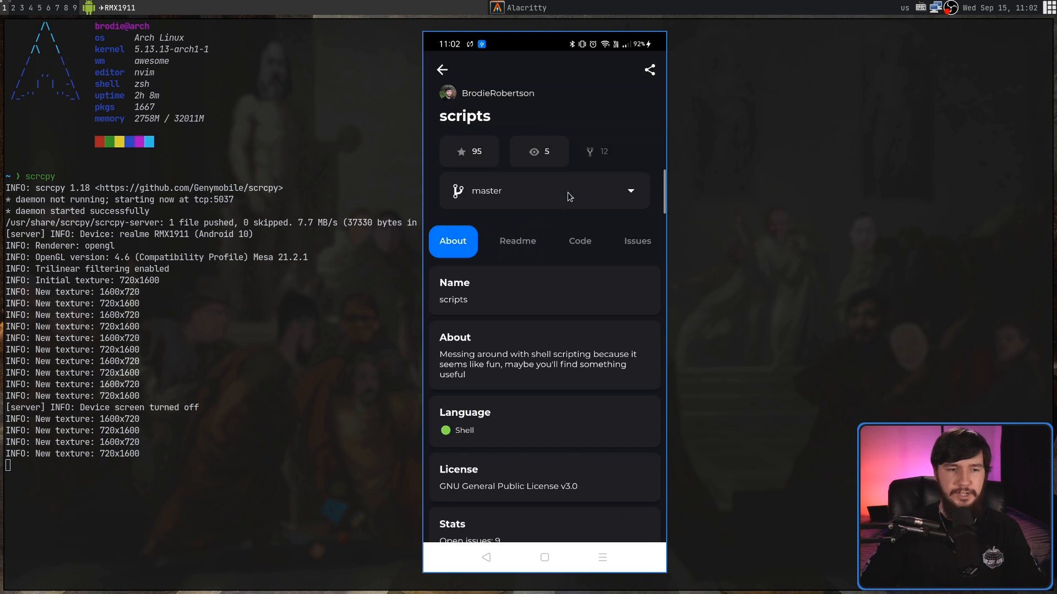
Check the branch list, keep master, and show the BrodieRobertson/scripts Readme.
{"action": "left_click", "coordinate": [544, 191]}
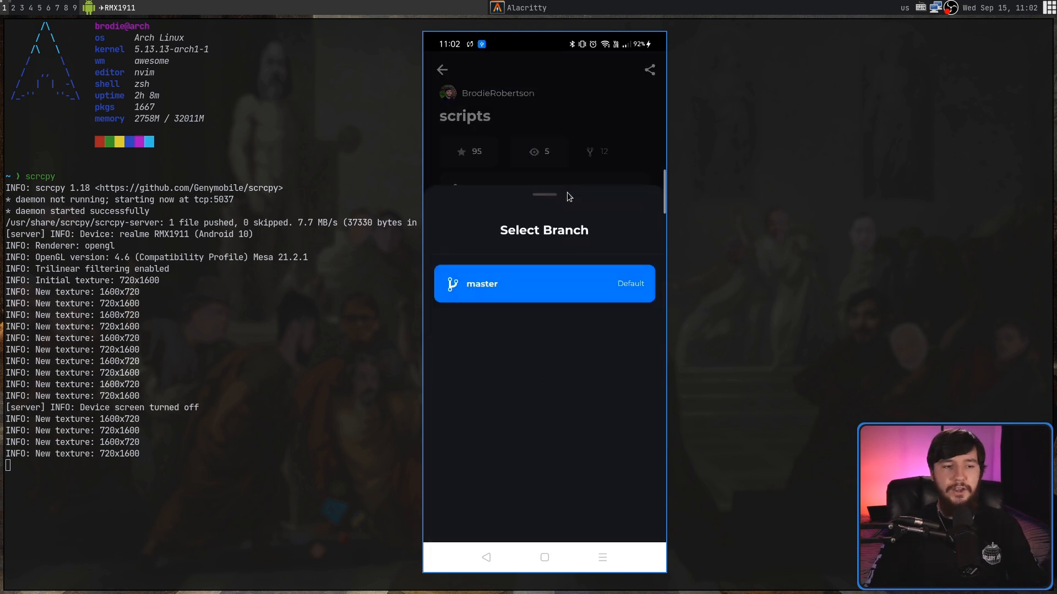
{"action": "left_click", "coordinate": [543, 283]}
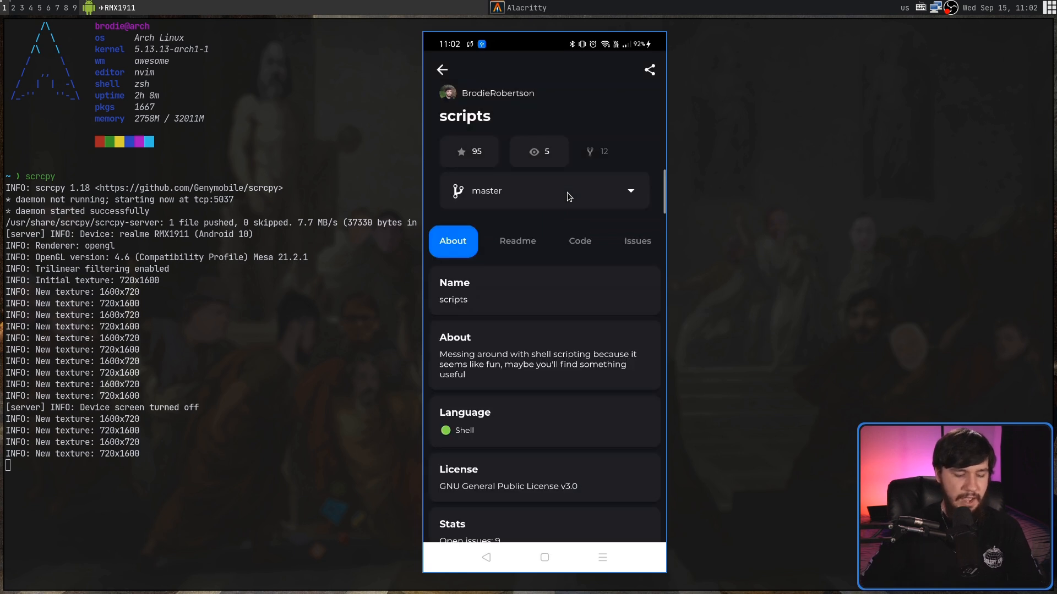
{"action": "left_click", "coordinate": [517, 241]}
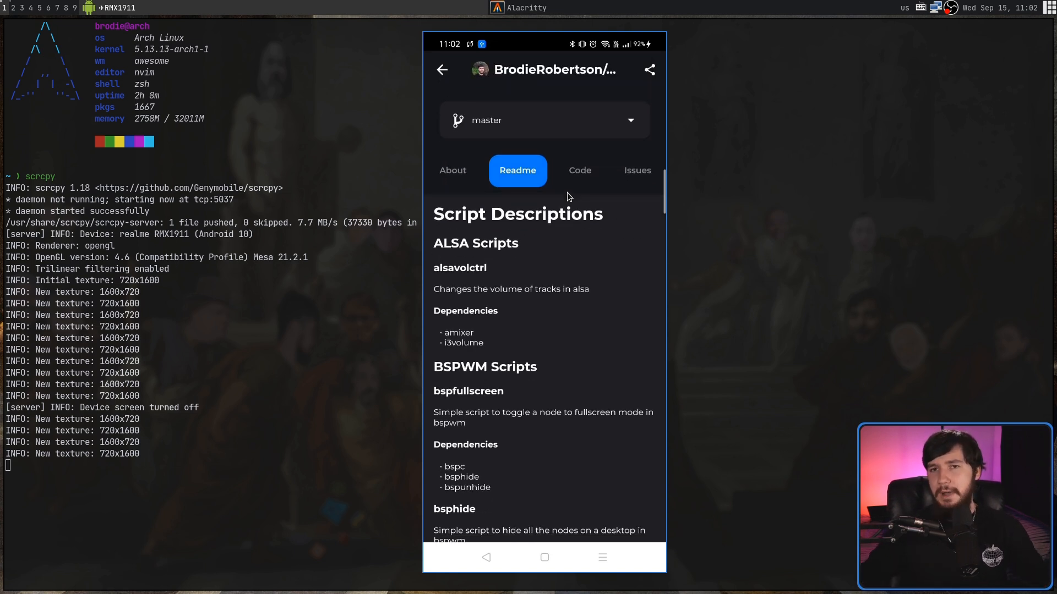
Scroll the scripts Readme, then switch to the Code file listing.
{"action": "scroll", "scroll_direction": "down", "scroll_amount": 3}
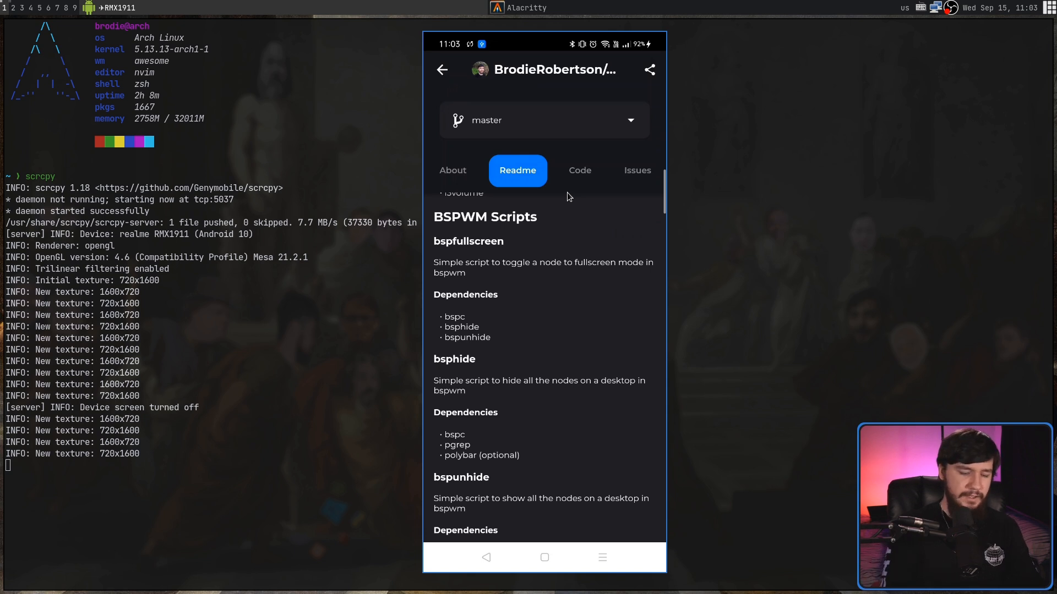
{"action": "left_click", "coordinate": [579, 170]}
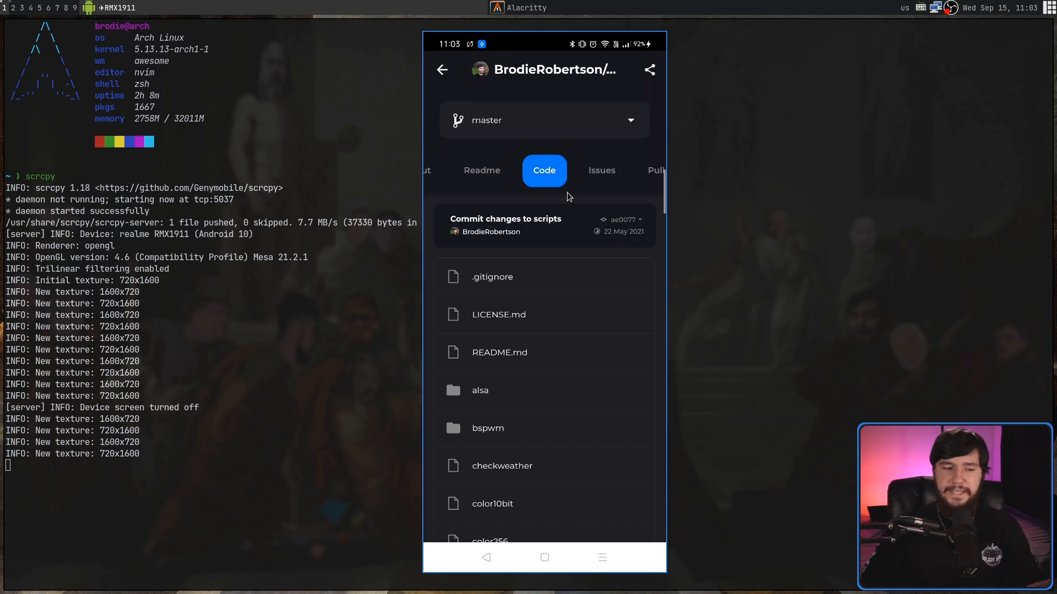
Scroll the Code list, open the dmonitor script, and return to the file list.
{"action": "scroll", "scroll_direction": "down", "scroll_amount": 3}
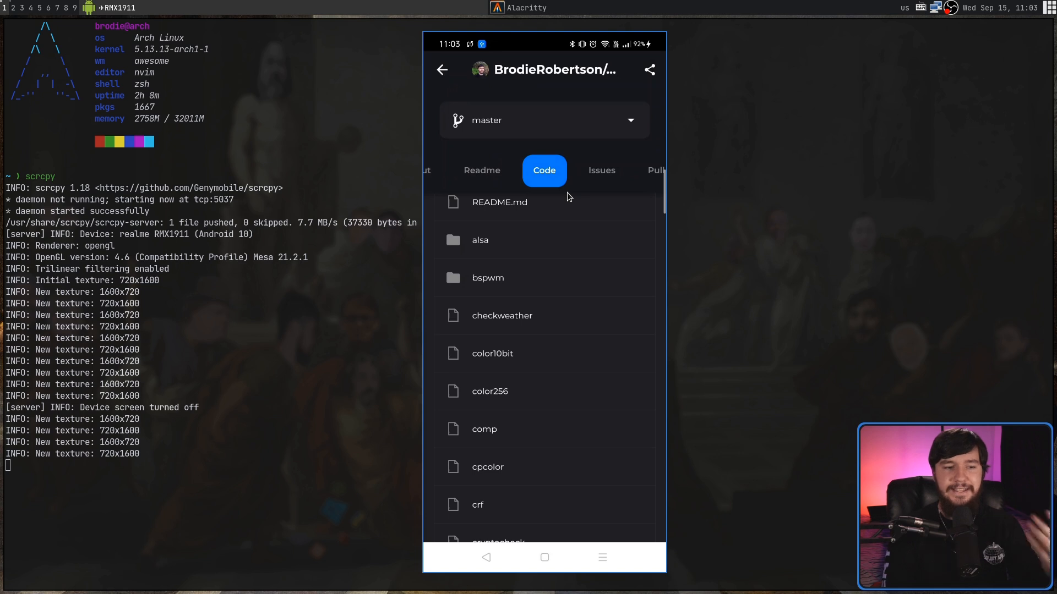
{"action": "scroll", "scroll_direction": "down", "scroll_amount": 3}
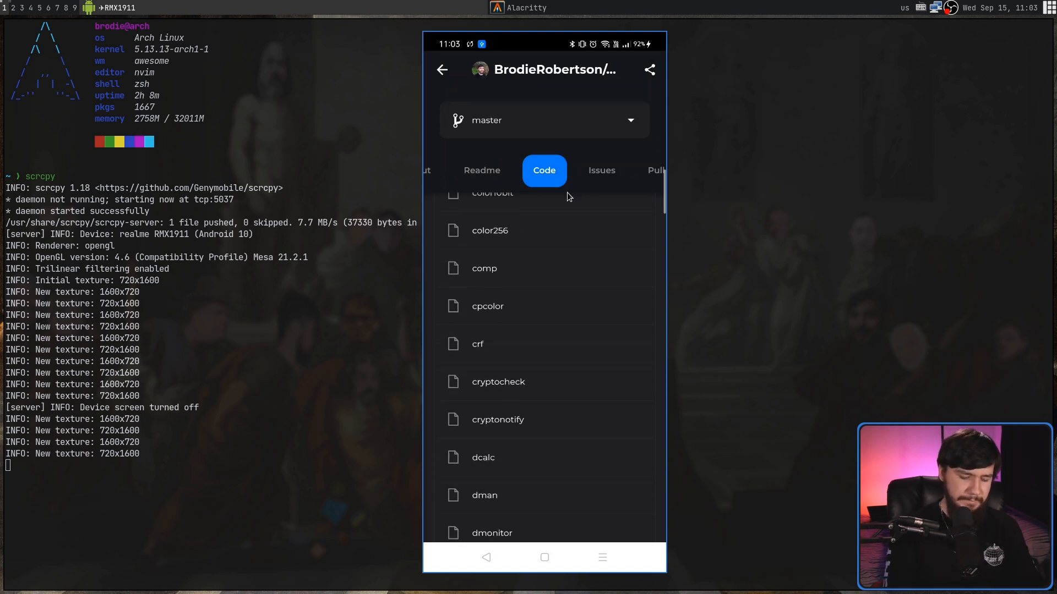
{"action": "scroll", "scroll_direction": "down", "scroll_amount": 3}
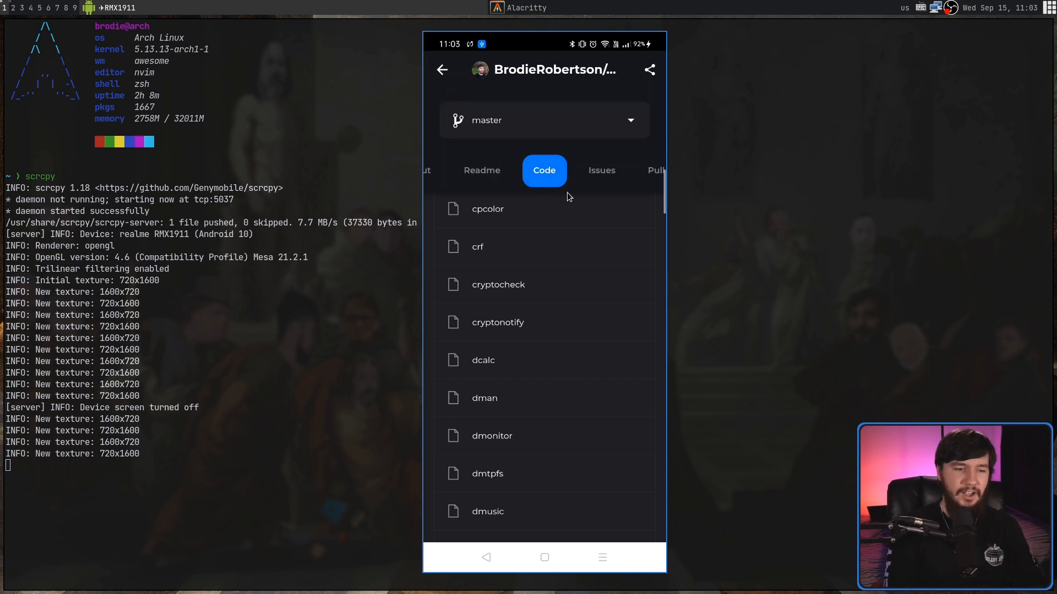
{"action": "left_click", "coordinate": [492, 436]}
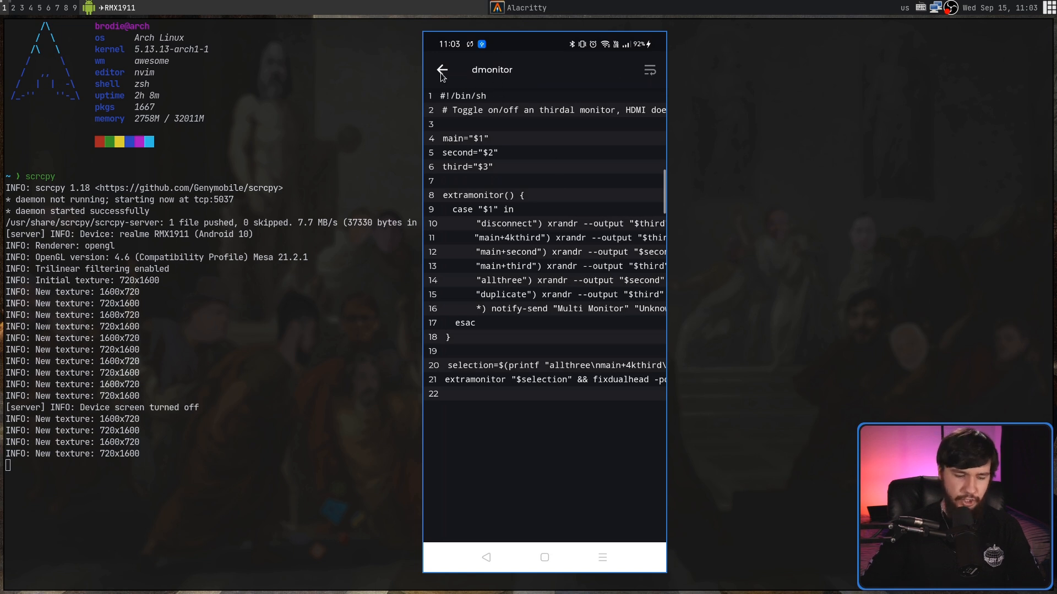
{"action": "left_click", "coordinate": [441, 69]}
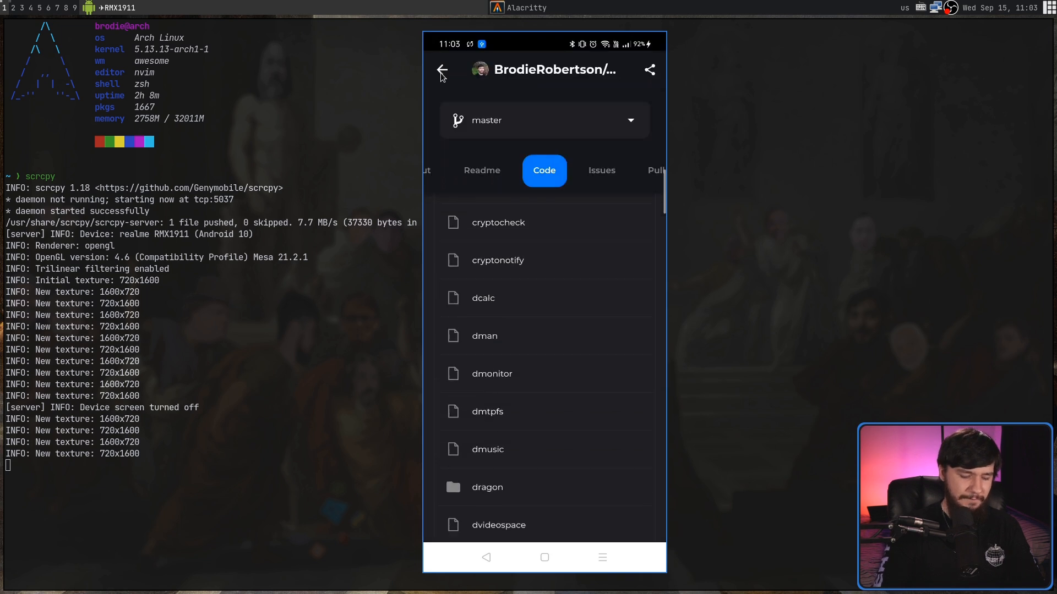
Open the z.lua file and scroll through its code.
{"action": "scroll", "scroll_direction": "down", "scroll_amount": 3}
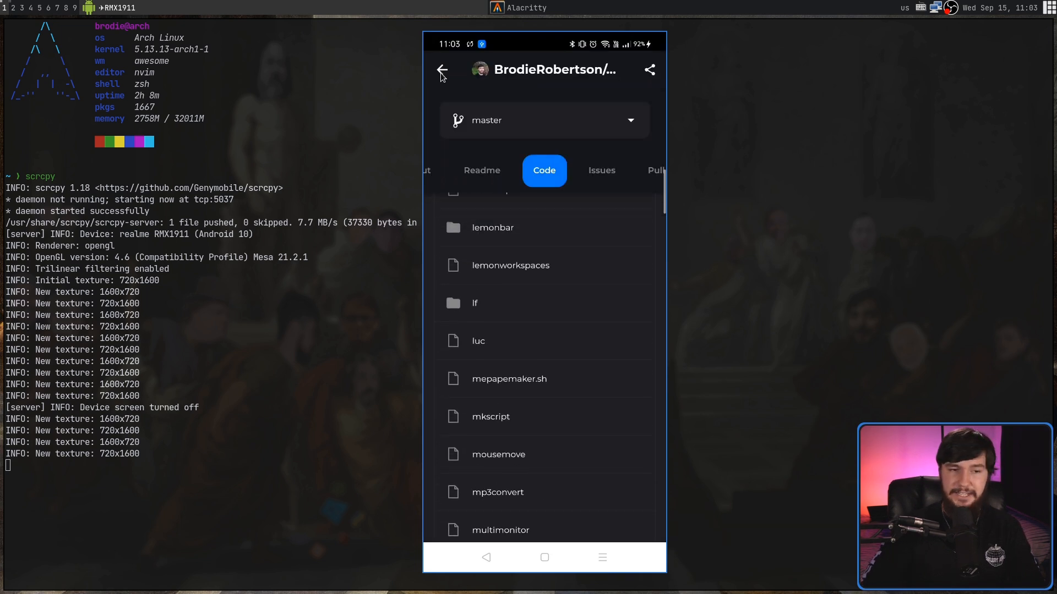
{"action": "left_click", "coordinate": [508, 379]}
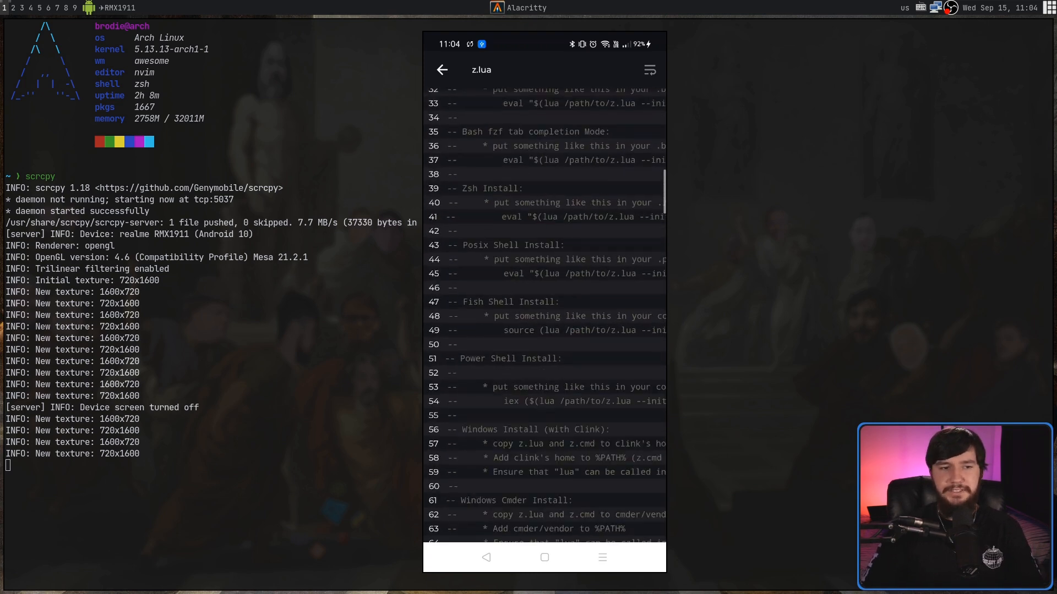
{"action": "scroll", "scroll_direction": "down", "scroll_amount": 3}
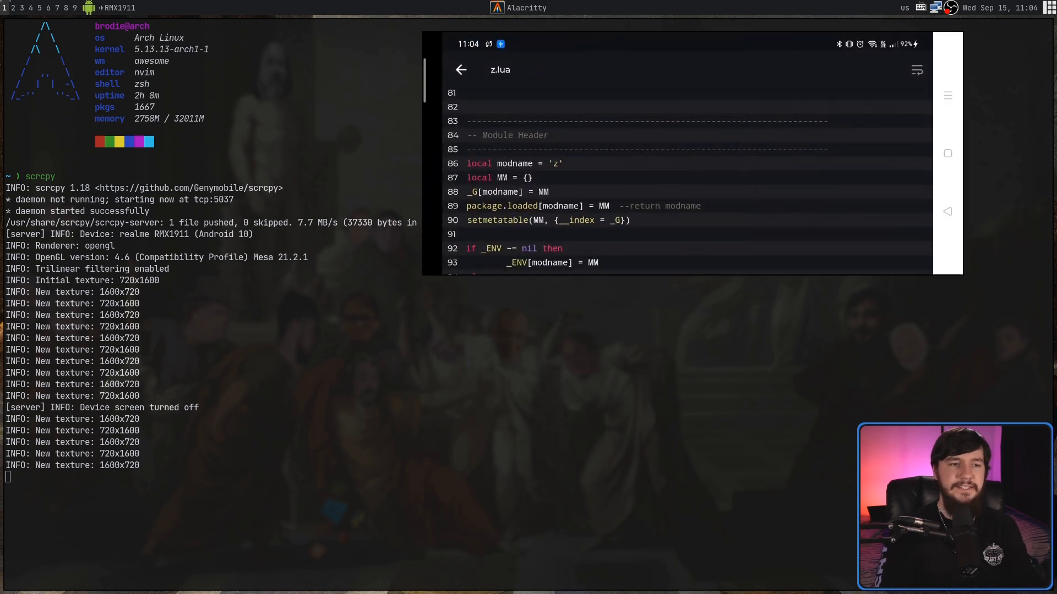
{"action": "scroll", "scroll_direction": "down", "scroll_amount": 3}
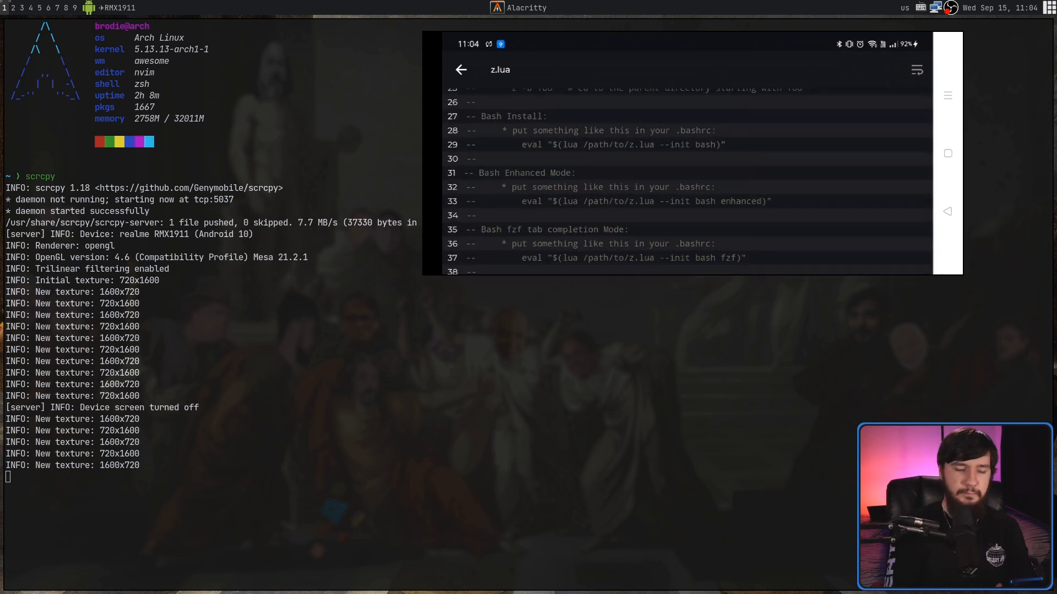
{"action": "scroll", "scroll_direction": "down", "scroll_amount": 3}
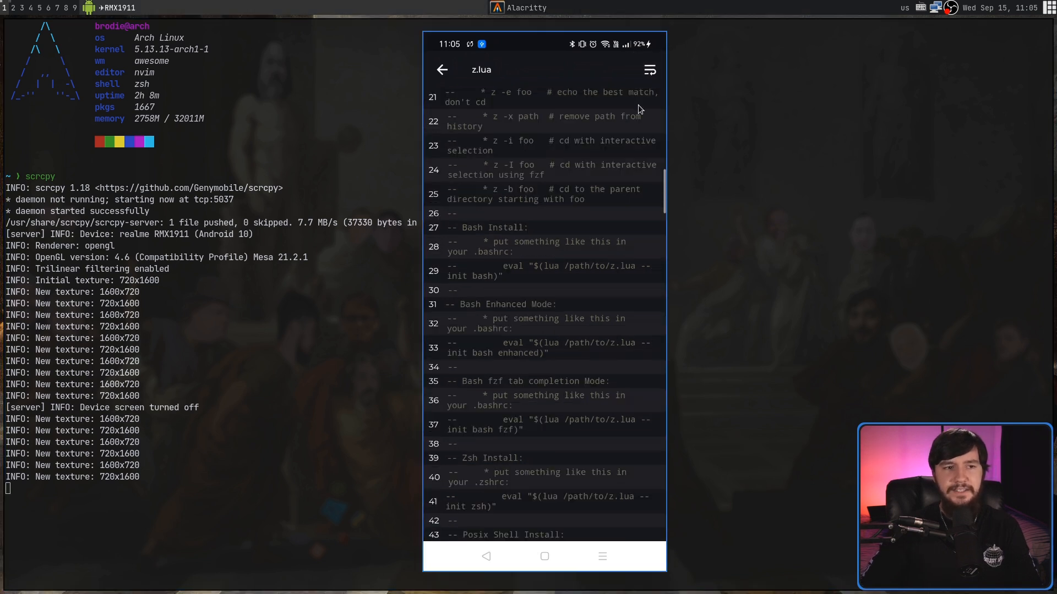
{"action": "mouse_move", "coordinate": [630, 116]}
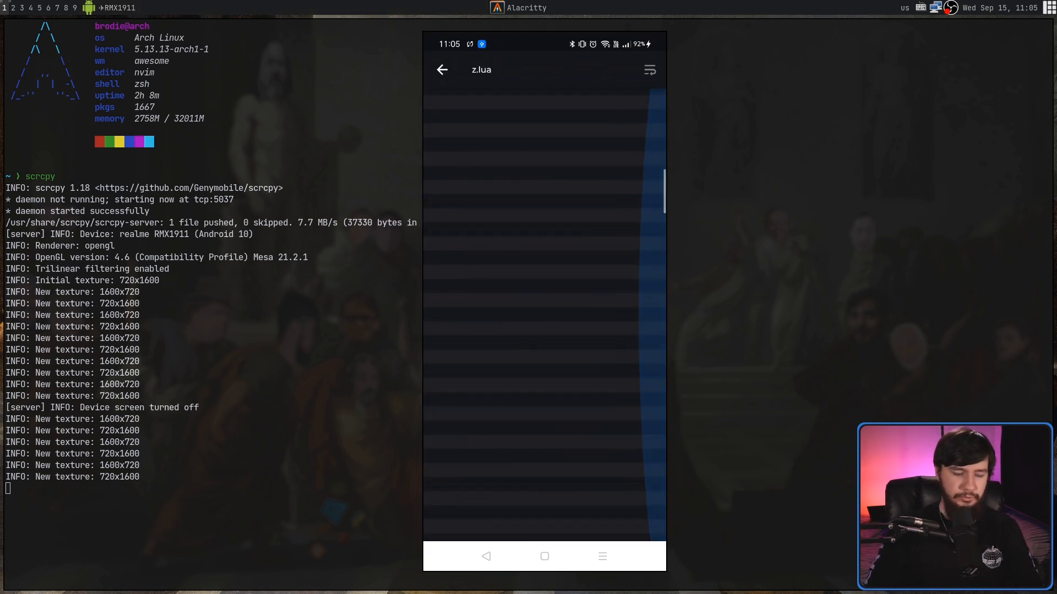
{"action": "scroll", "scroll_direction": "down", "scroll_amount": 3}
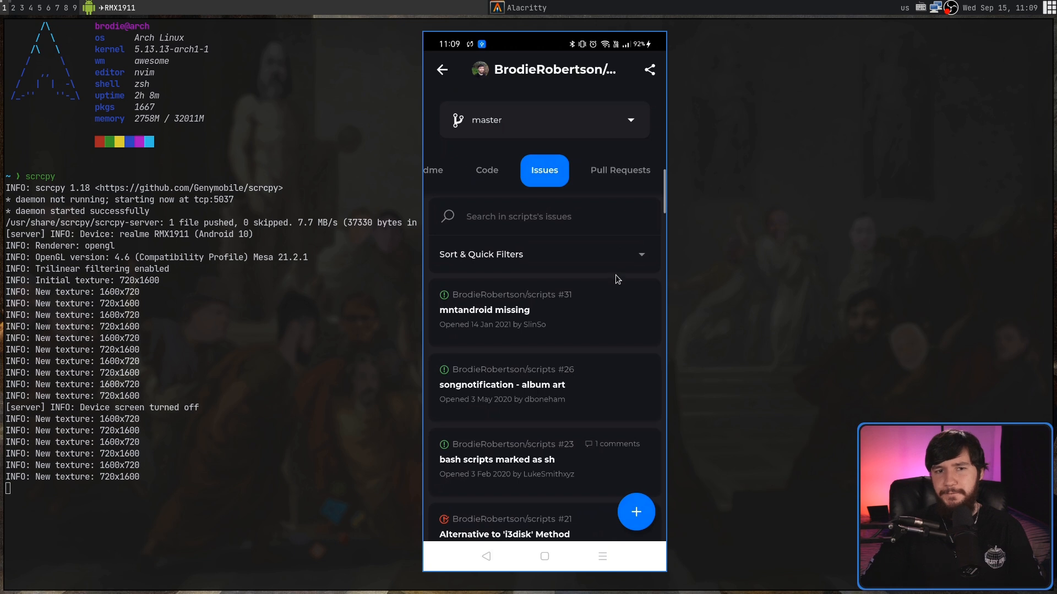
Open issue #31, 'mntandroid missing', from the scripts issue list.
{"action": "scroll", "scroll_direction": "down", "scroll_amount": 3}
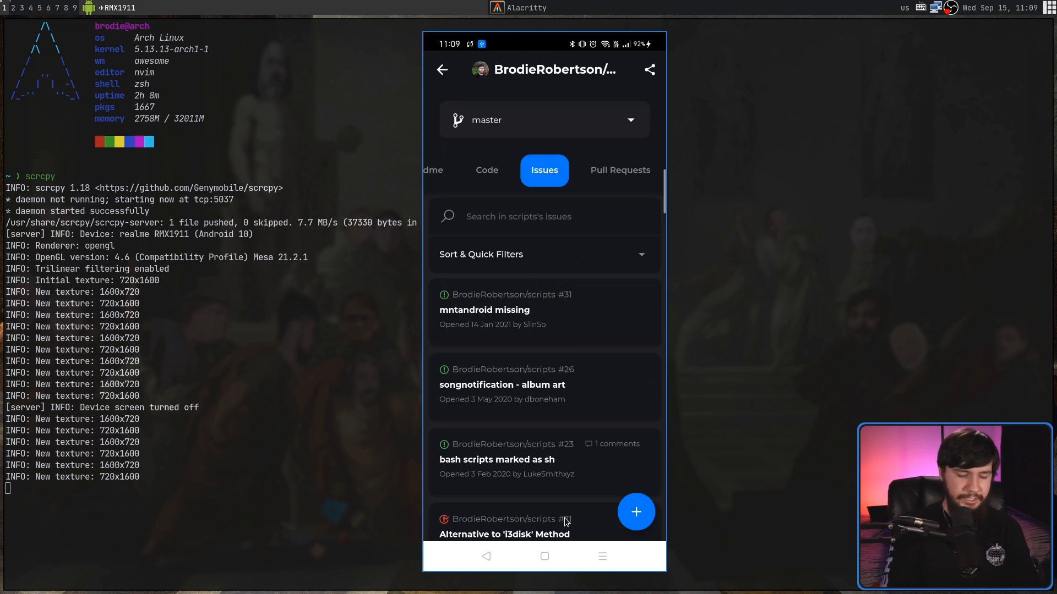
{"action": "left_click", "coordinate": [483, 309]}
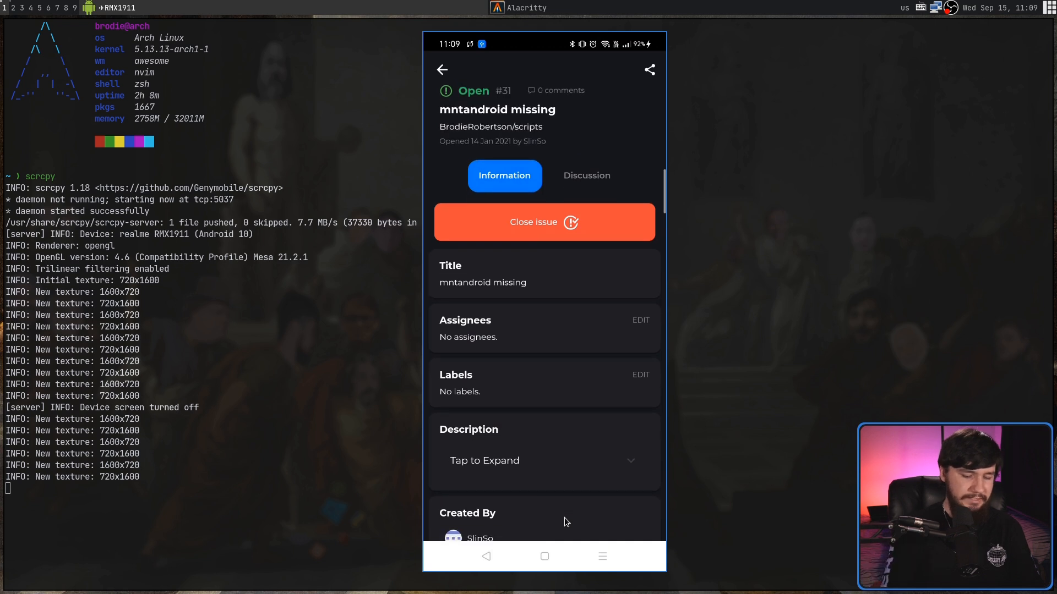
{"action": "left_click", "coordinate": [640, 320]}
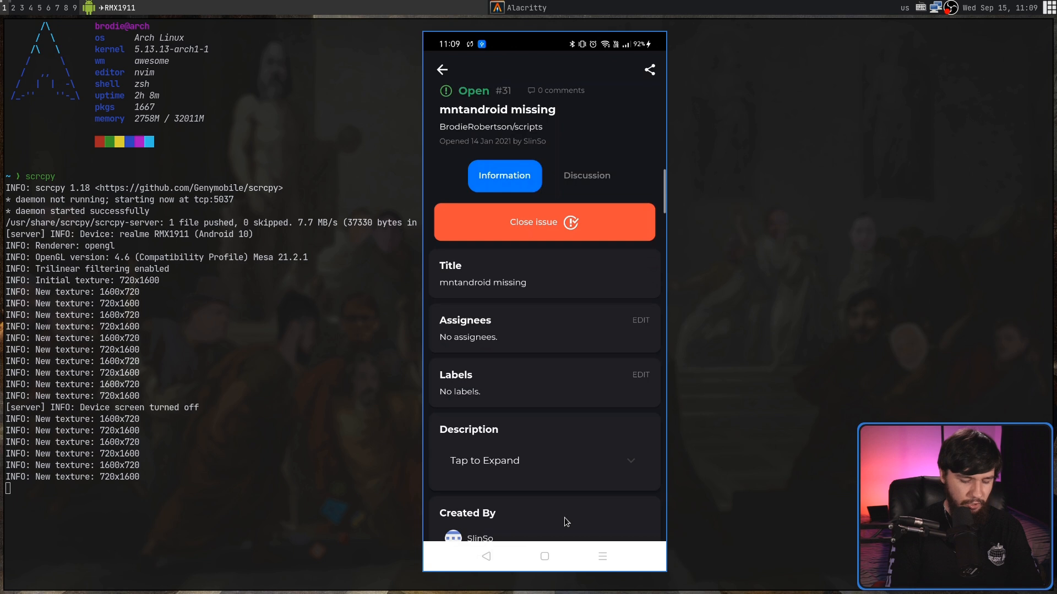
{"action": "left_click", "coordinate": [639, 375]}
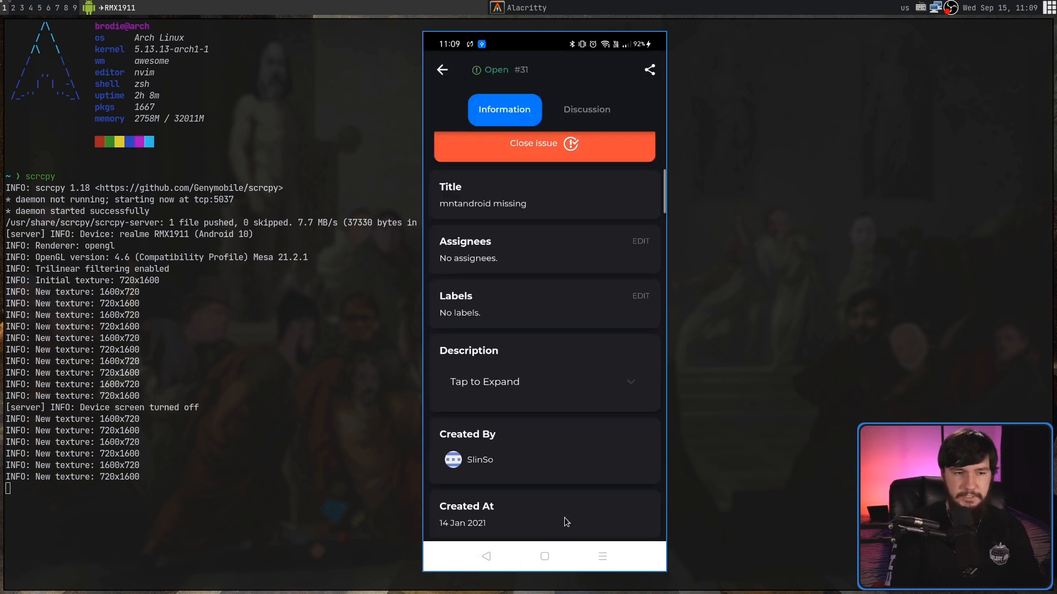
Expand issue #31's description, go back, and start a new scripts issue.
{"action": "left_click", "coordinate": [484, 381]}
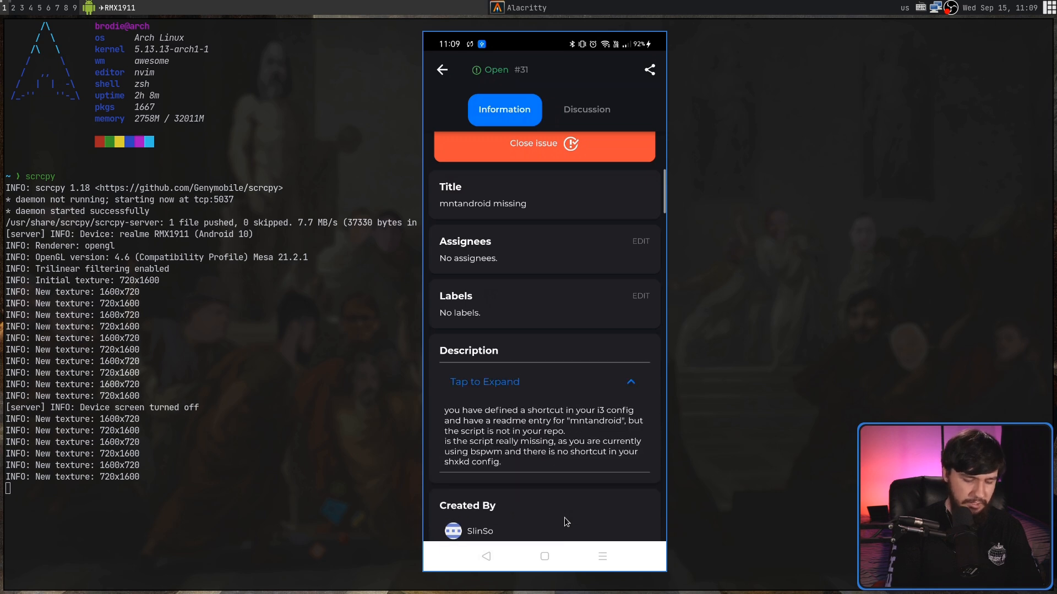
{"action": "left_click", "coordinate": [585, 109]}
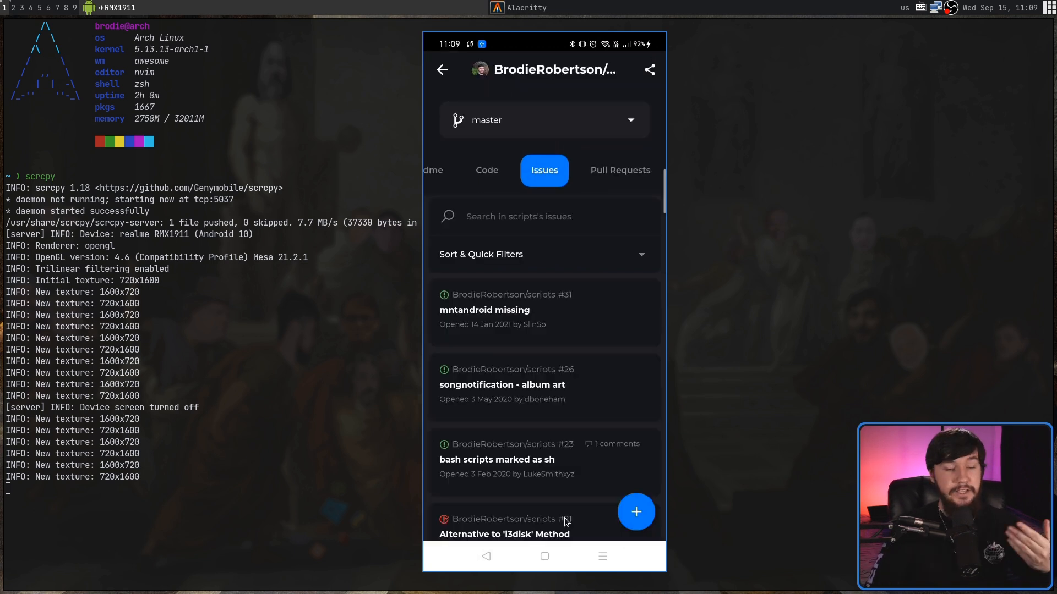
{"action": "left_click", "coordinate": [634, 512]}
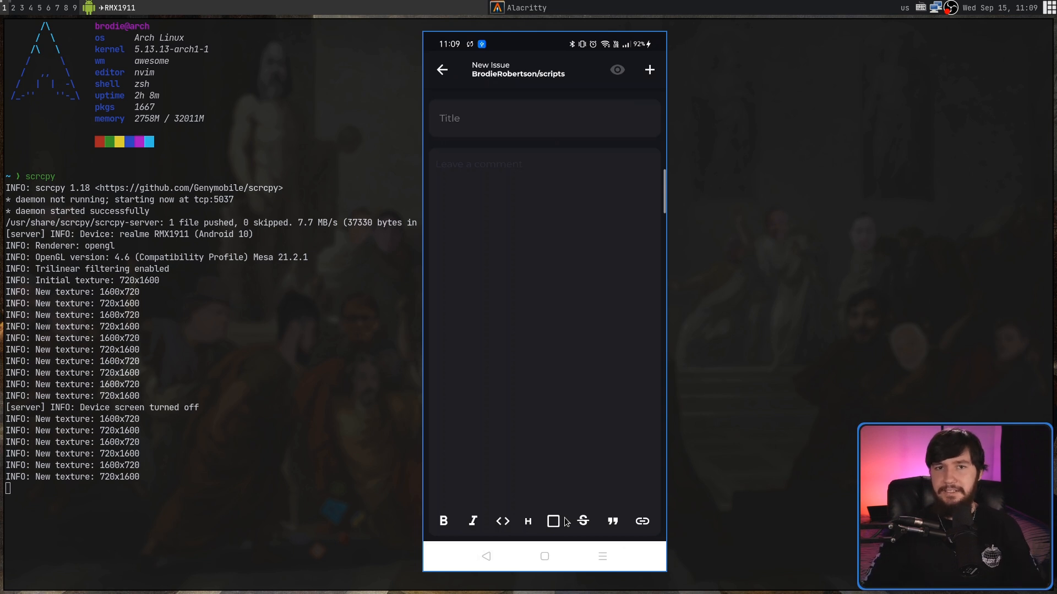
Leave the New Issue form, browse the Sort & Quick Filters options, then collapse them.
{"action": "left_click", "coordinate": [442, 69]}
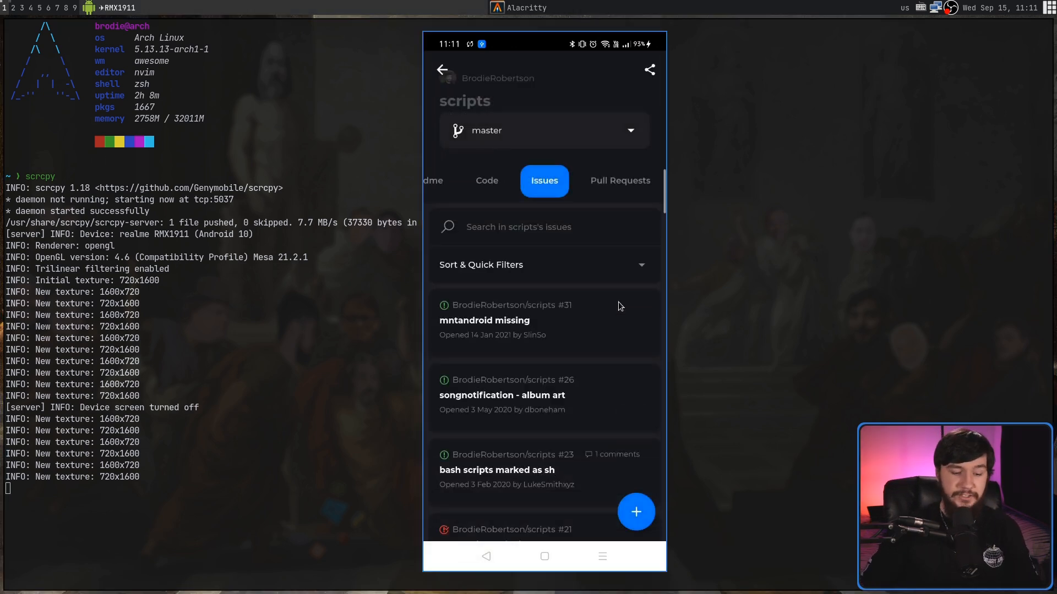
{"action": "left_click", "coordinate": [480, 264]}
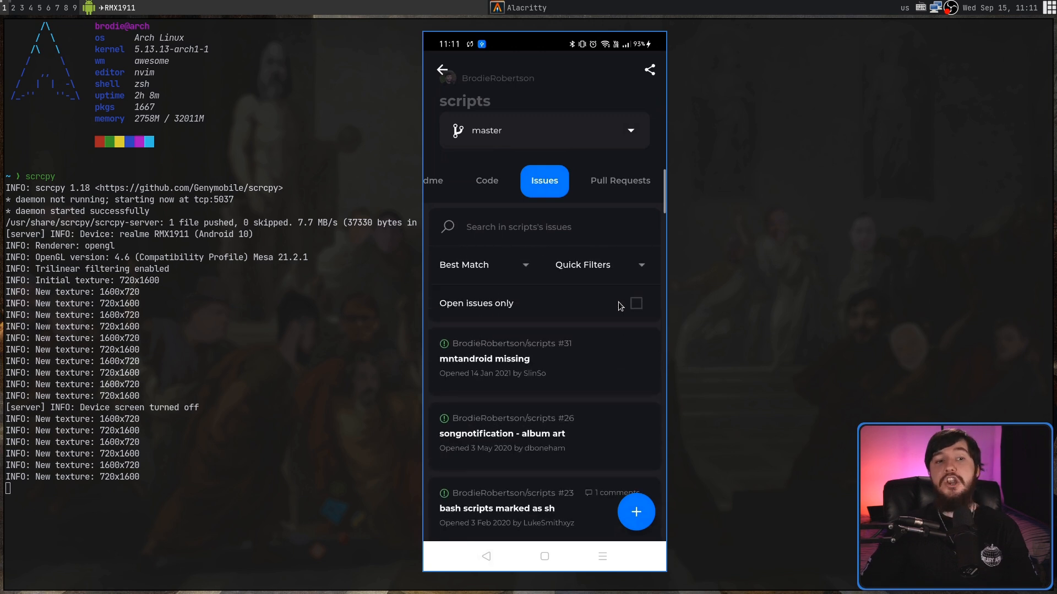
{"action": "left_click", "coordinate": [463, 265]}
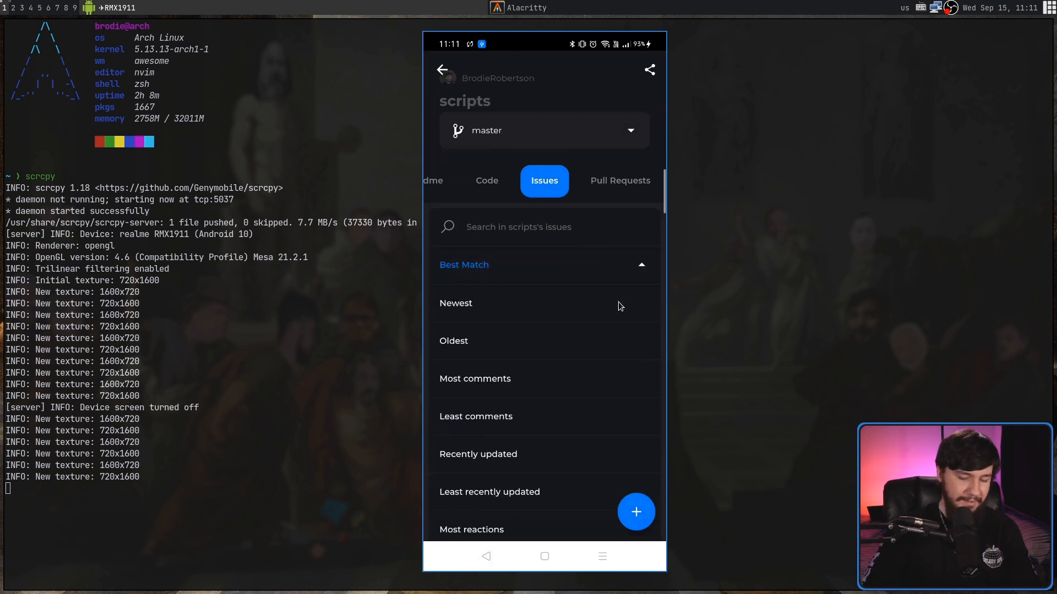
{"action": "left_click", "coordinate": [641, 265]}
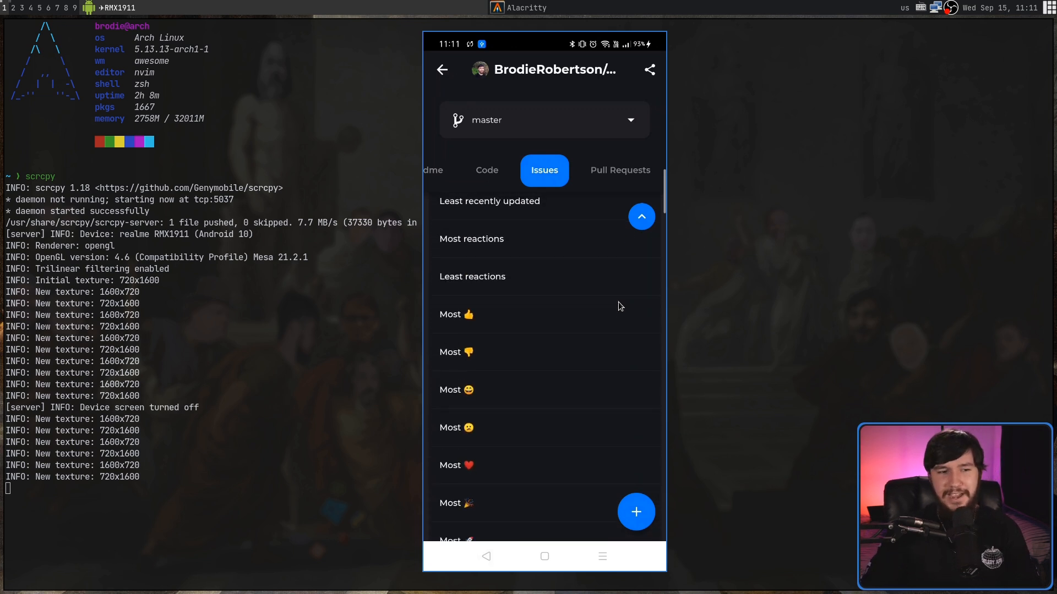
{"action": "scroll", "scroll_direction": "down", "scroll_amount": 3}
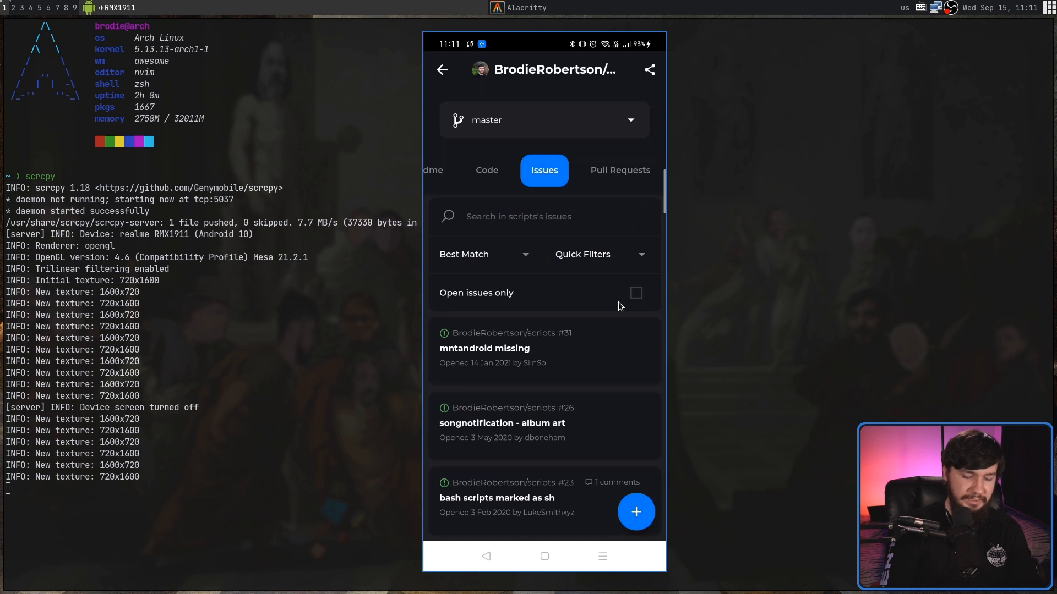
{"action": "left_click", "coordinate": [634, 292]}
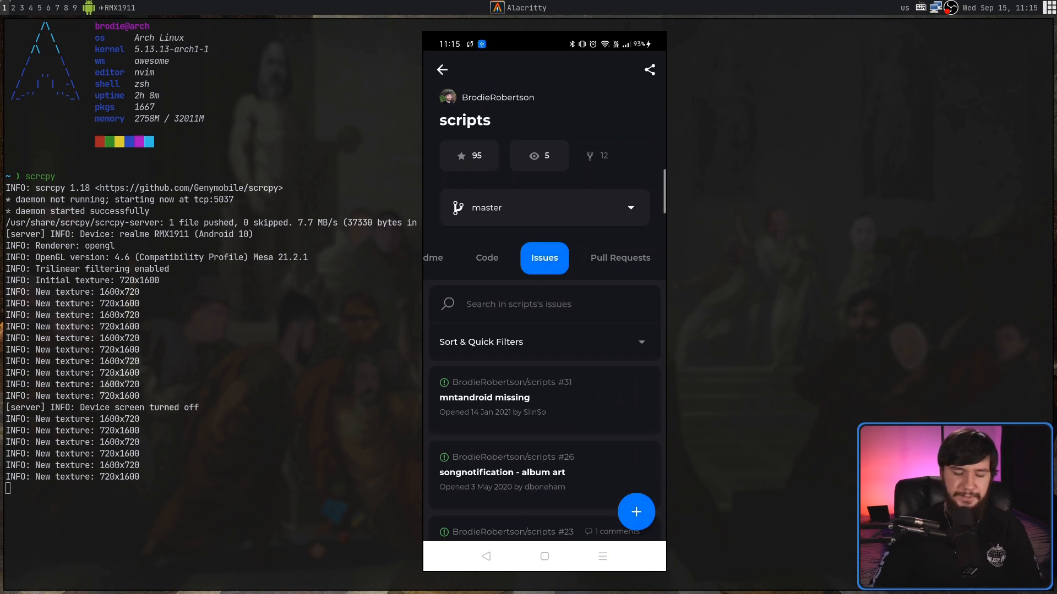
Open pull request #34 from the Pull Requests tab and scroll its Information.
{"action": "left_click", "coordinate": [618, 257]}
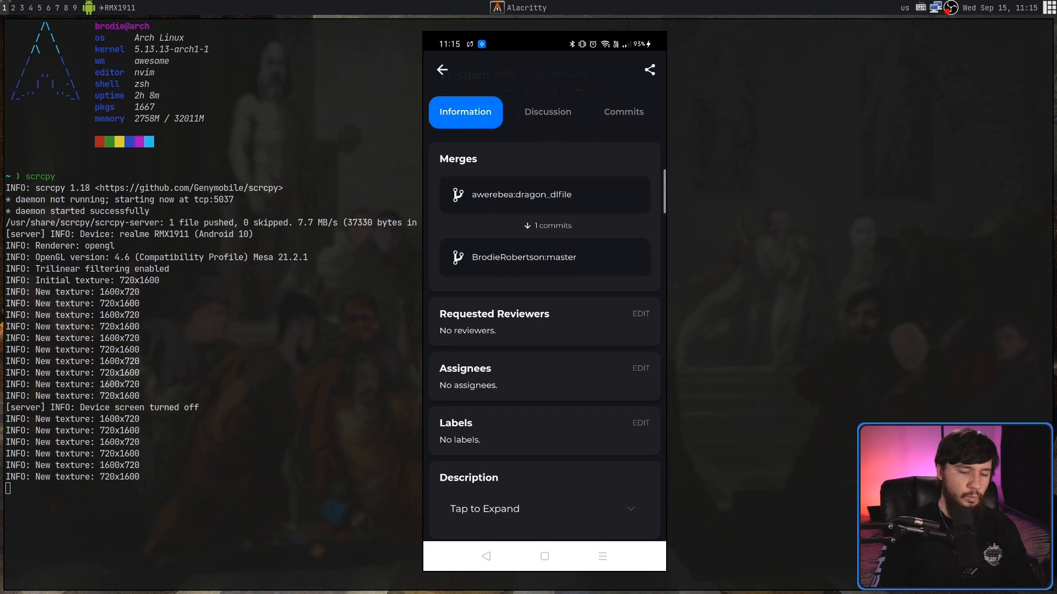
{"action": "scroll", "scroll_direction": "down", "scroll_amount": 3}
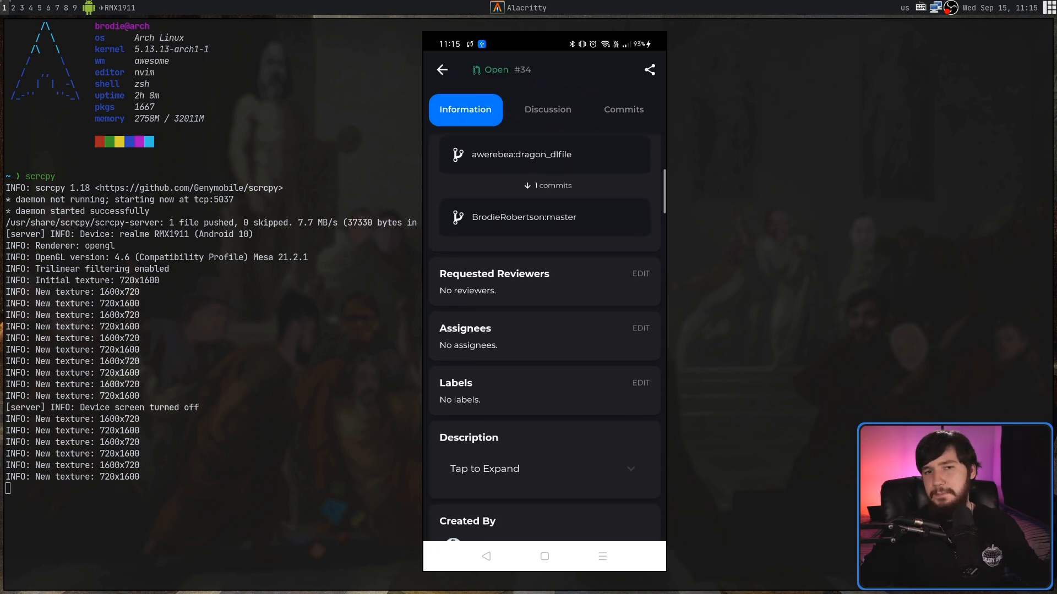
{"action": "scroll", "scroll_direction": "down", "scroll_amount": 3}
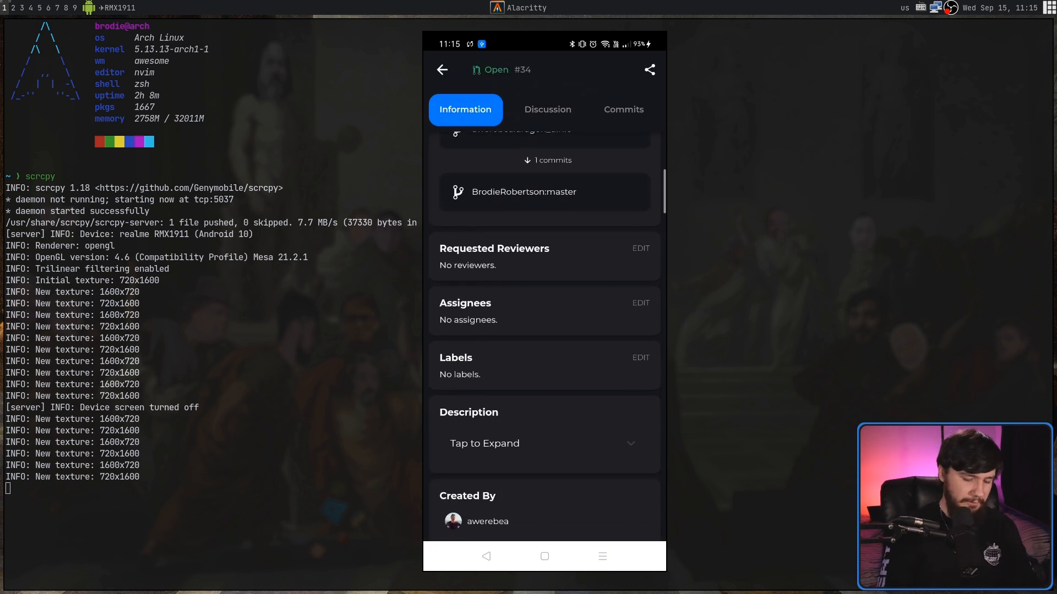
{"action": "scroll", "scroll_direction": "down", "scroll_amount": 3}
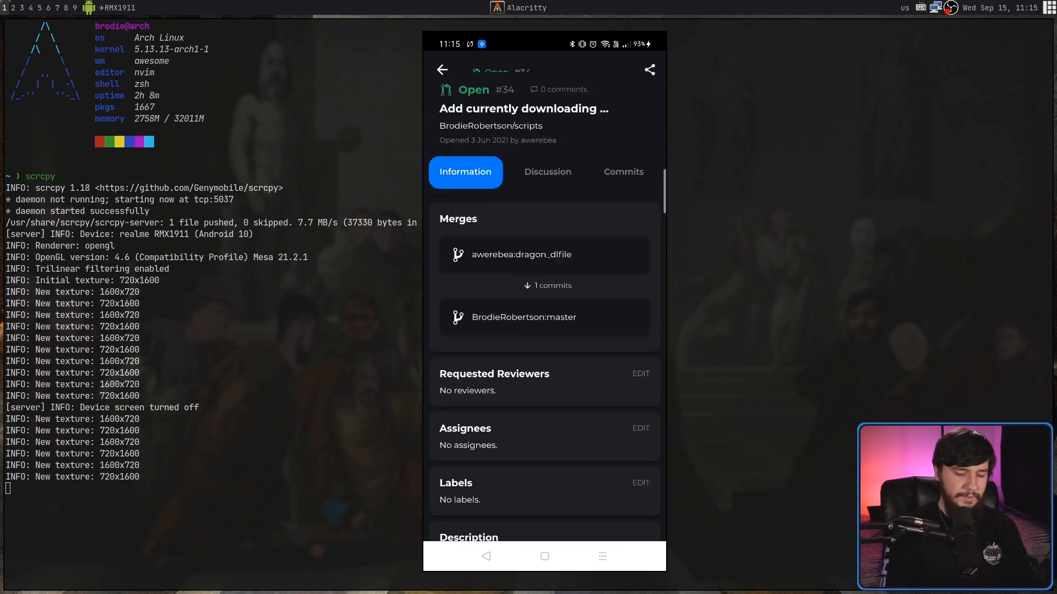
View pull request #34's commits and changed files, then return to the list.
{"action": "left_click", "coordinate": [543, 171]}
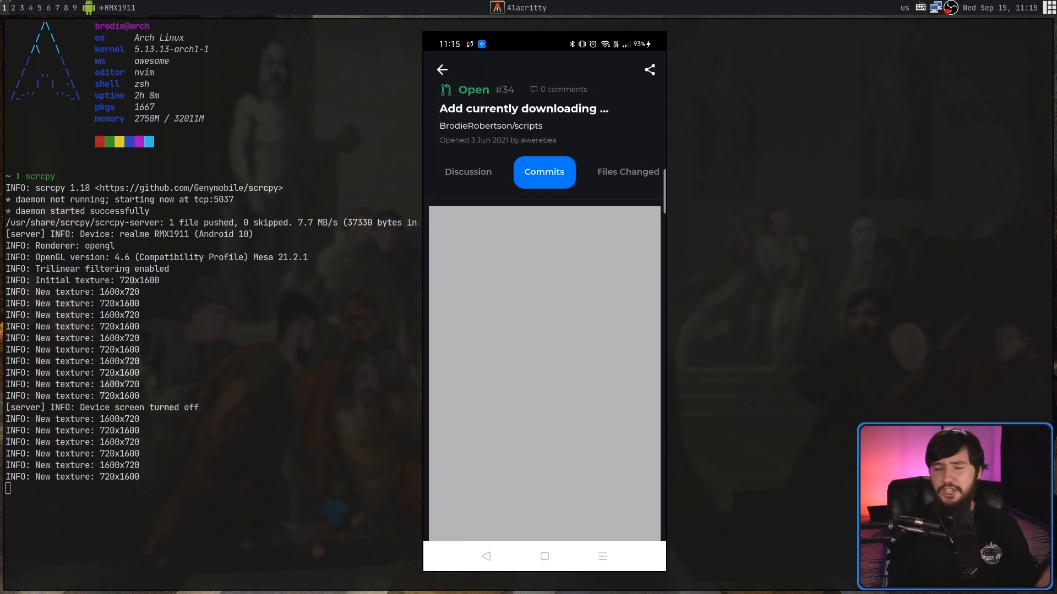
{"action": "left_click", "coordinate": [616, 172]}
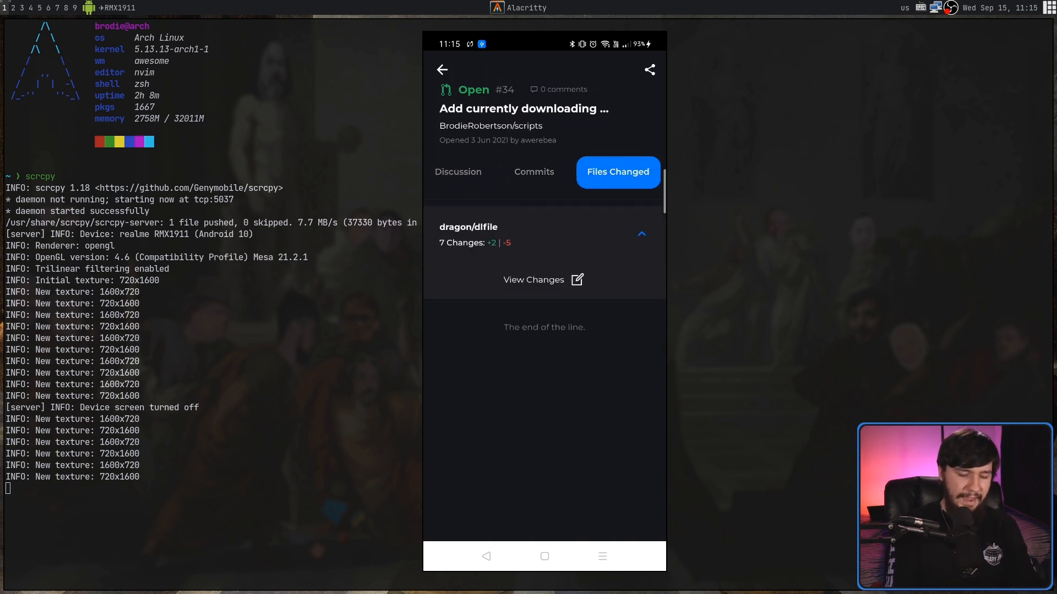
{"action": "left_click", "coordinate": [533, 279]}
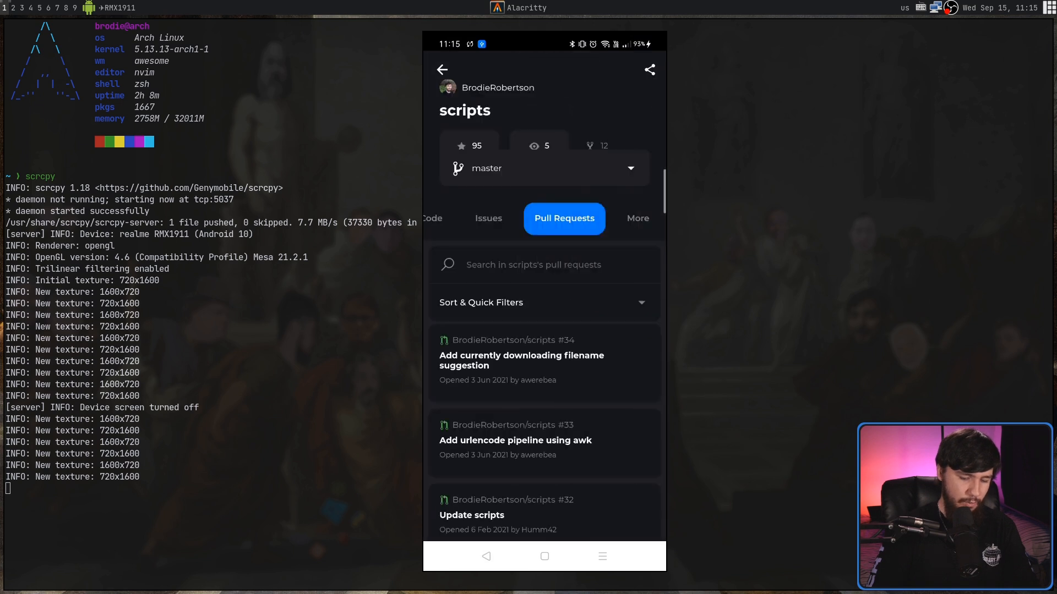
Open closed pull request #30, view the 'Minor logic tweak' commit details, then go back.
{"action": "scroll", "scroll_direction": "down", "scroll_amount": 3}
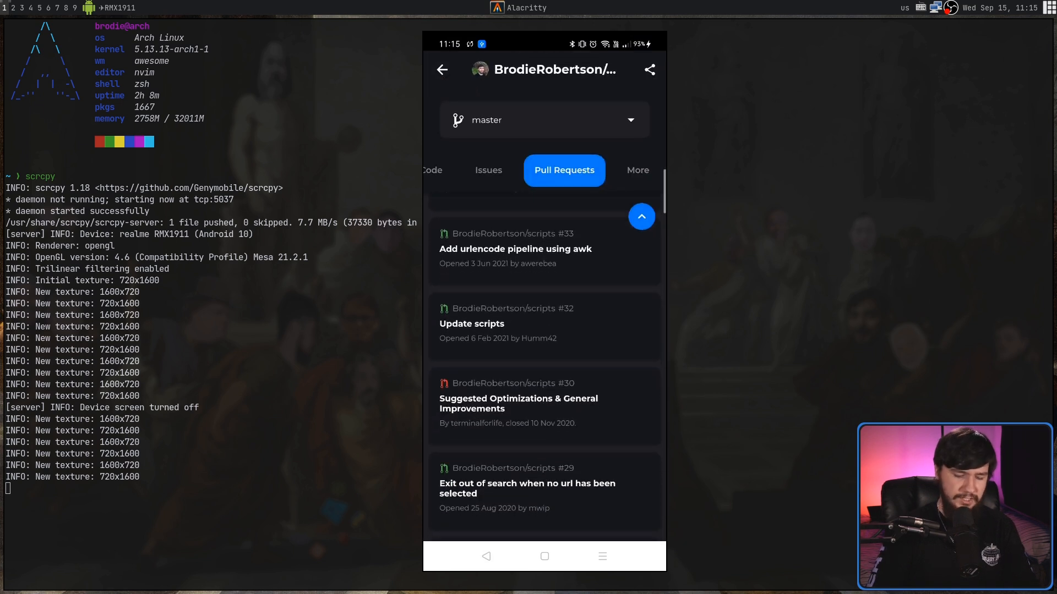
{"action": "left_click", "coordinate": [519, 403]}
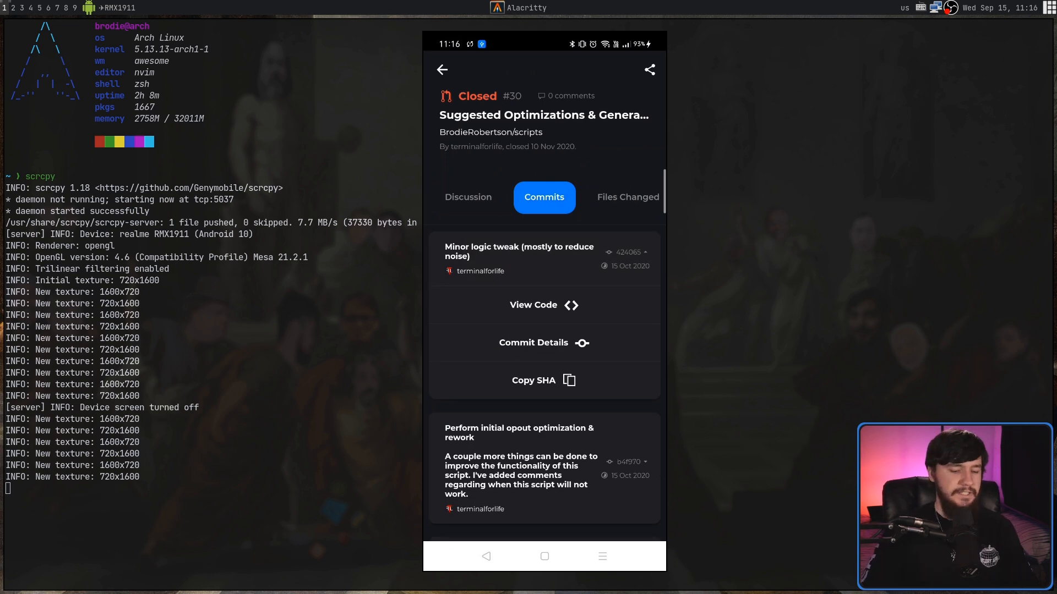
{"action": "left_click", "coordinate": [544, 342]}
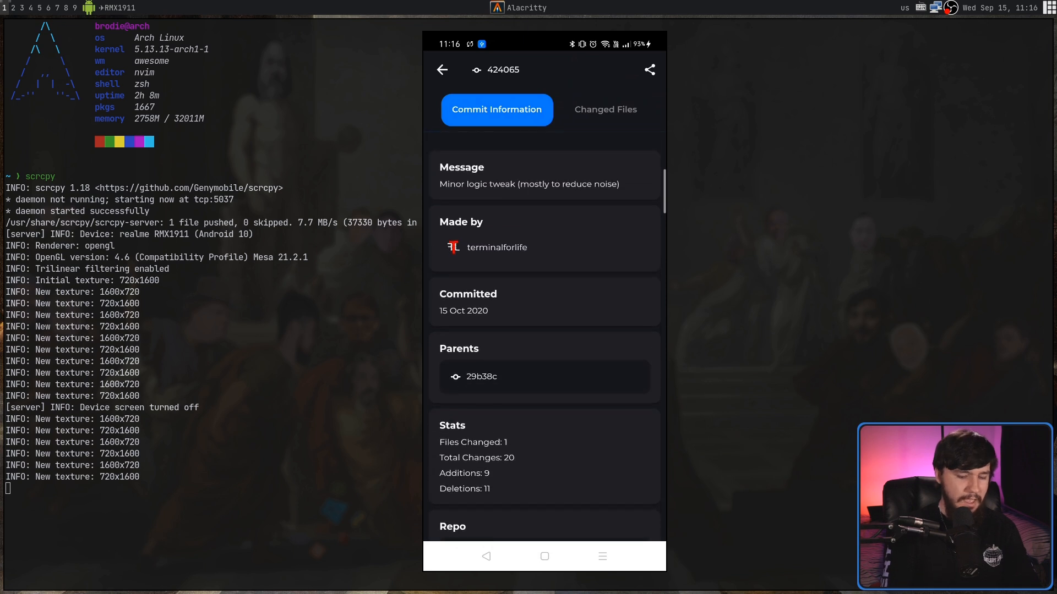
{"action": "left_click", "coordinate": [605, 109]}
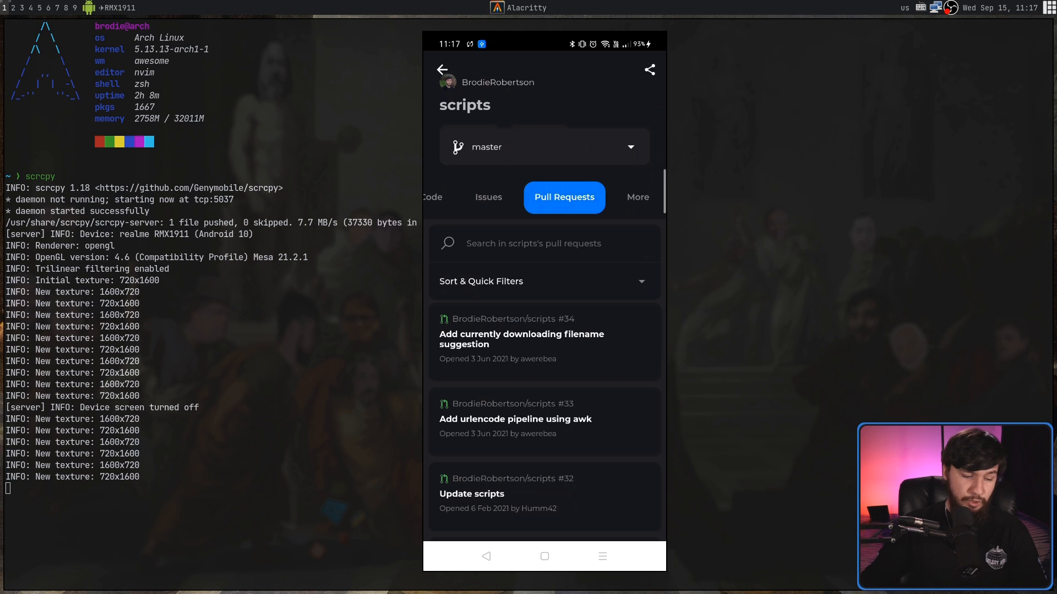
View the Open Wiki option under More for scripts and gokcehan/lf, then return Home.
{"action": "left_click", "coordinate": [543, 197]}
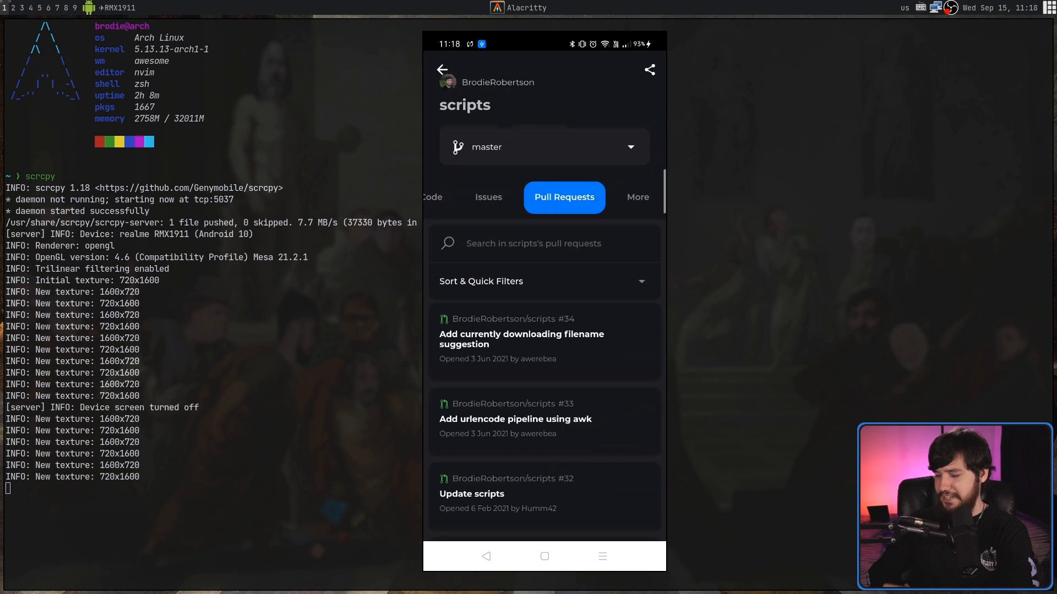
{"action": "left_click", "coordinate": [637, 197]}
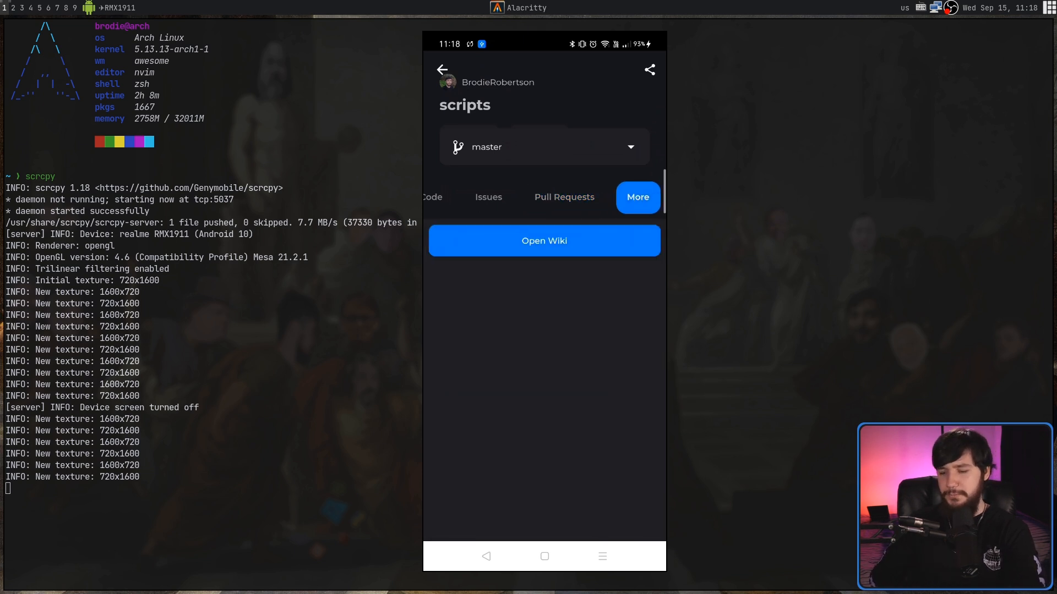
{"action": "left_click", "coordinate": [543, 241]}
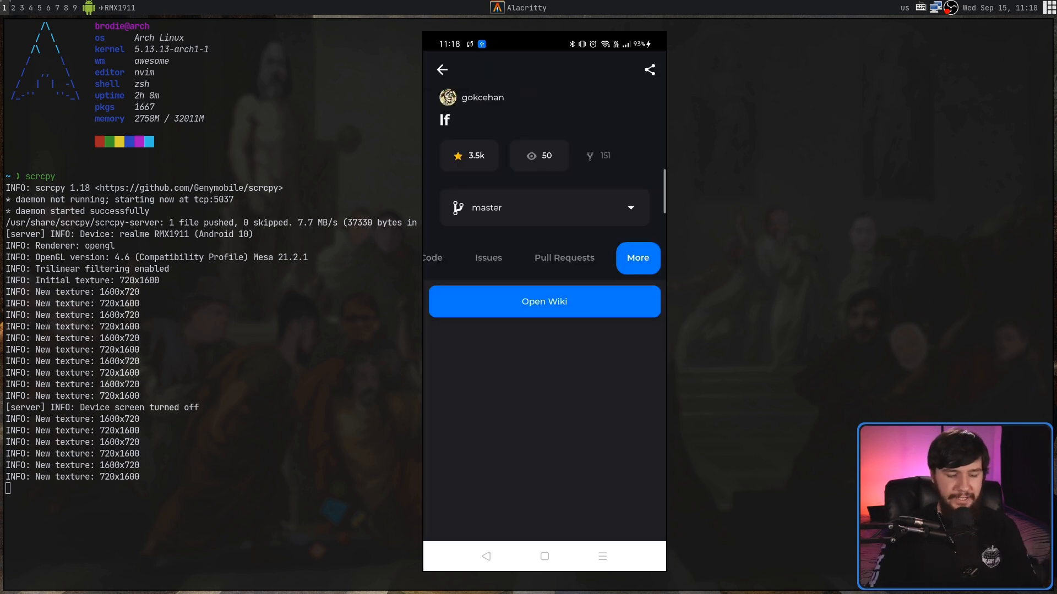
{"action": "left_click", "coordinate": [543, 301]}
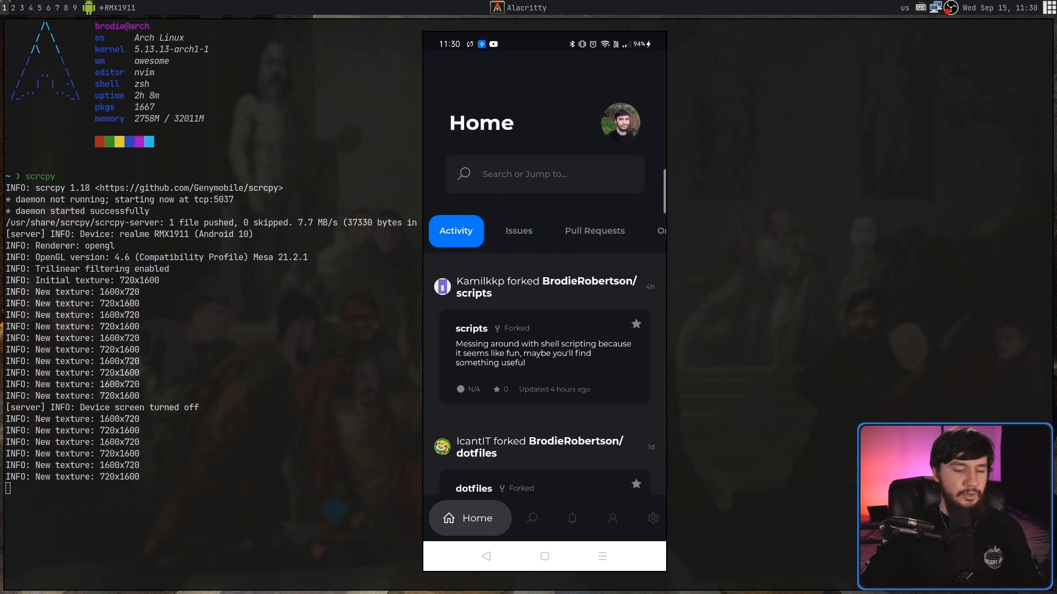
{"action": "left_click", "coordinate": [519, 230]}
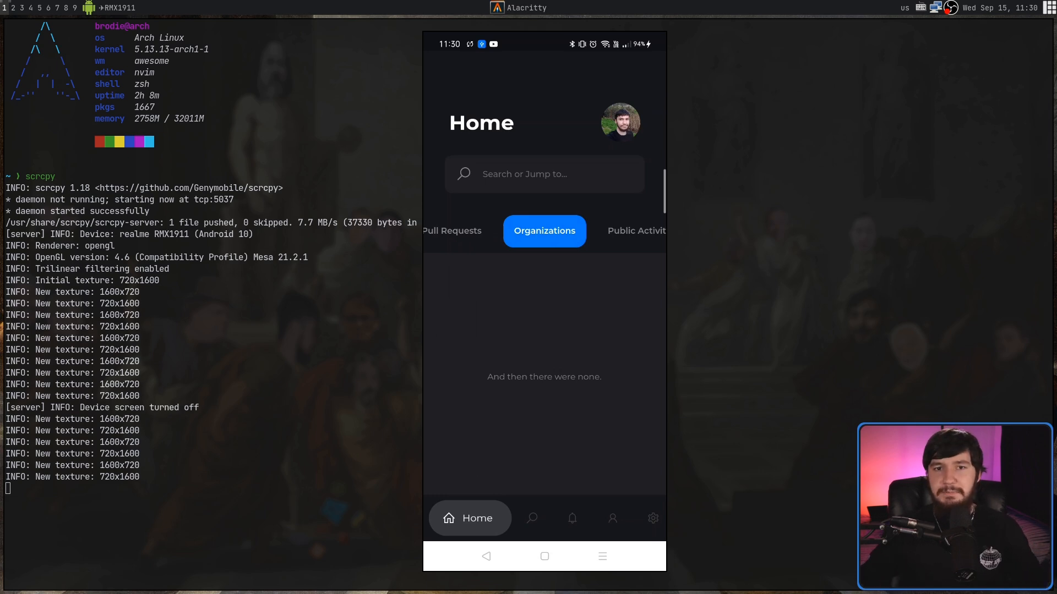
{"action": "left_click", "coordinate": [617, 231]}
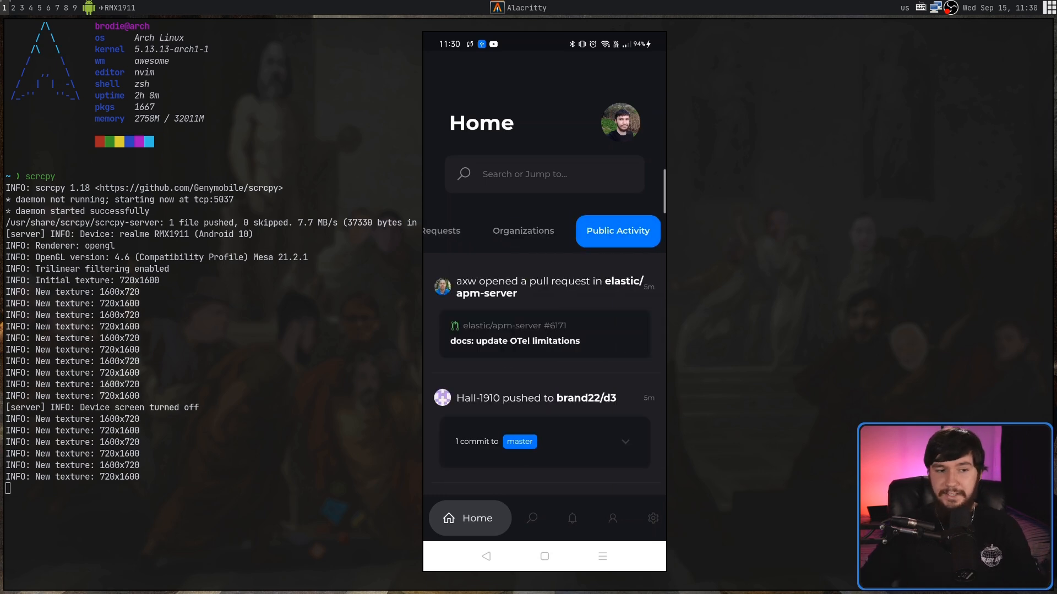
{"action": "scroll", "scroll_direction": "down", "scroll_amount": 3}
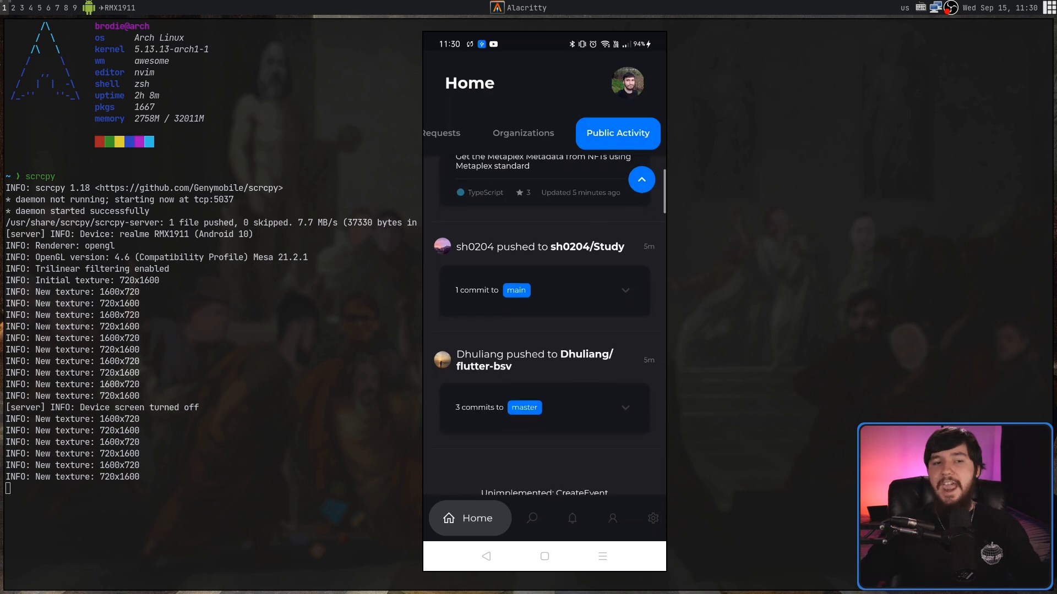
{"action": "scroll", "scroll_direction": "down", "scroll_amount": 3}
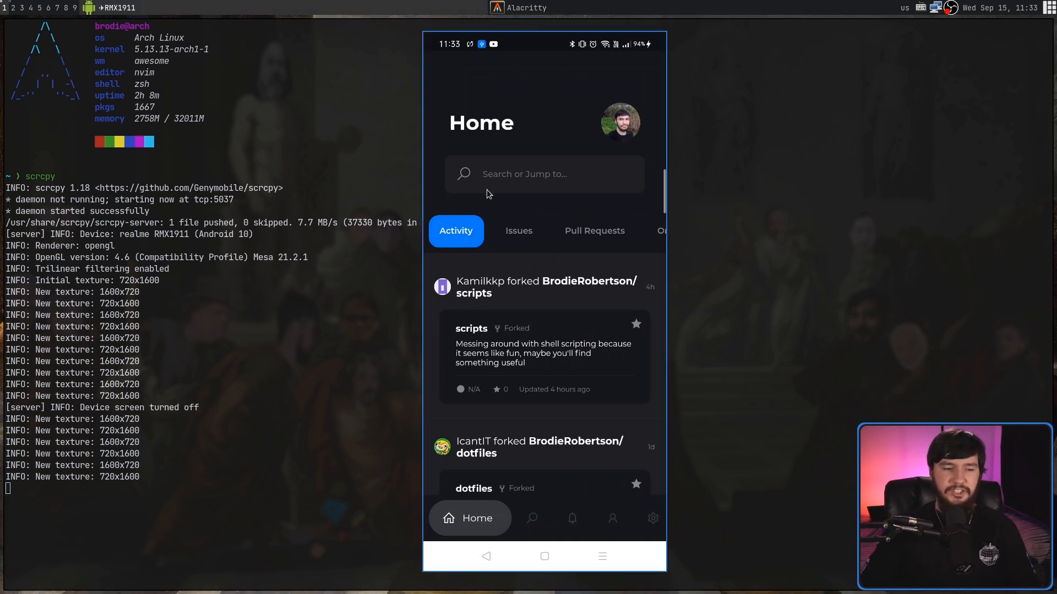
{"action": "mouse_move", "coordinate": [491, 198]}
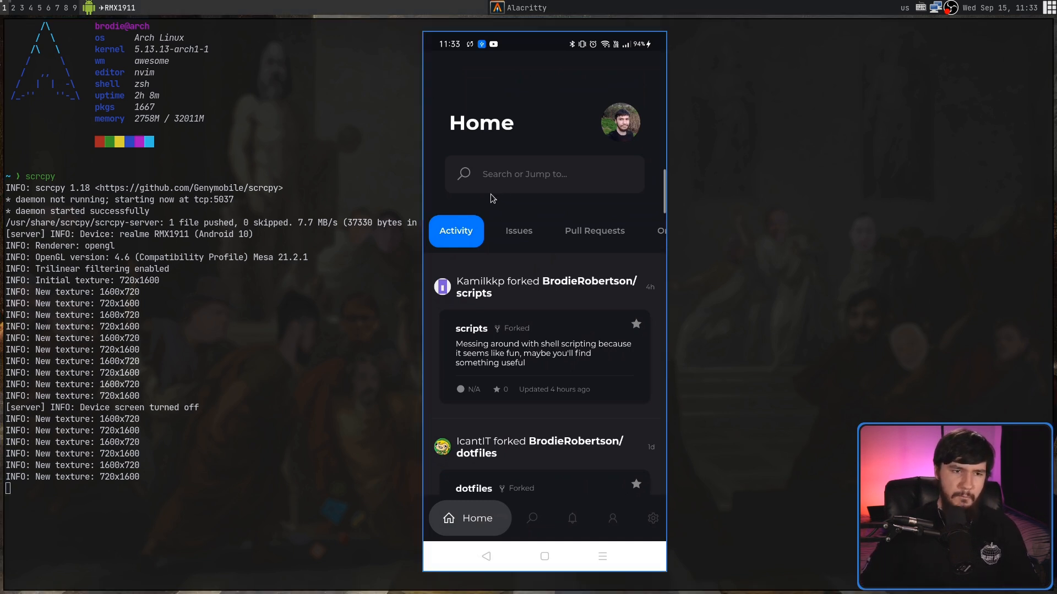
{"action": "scroll", "scroll_direction": "down", "scroll_amount": 3}
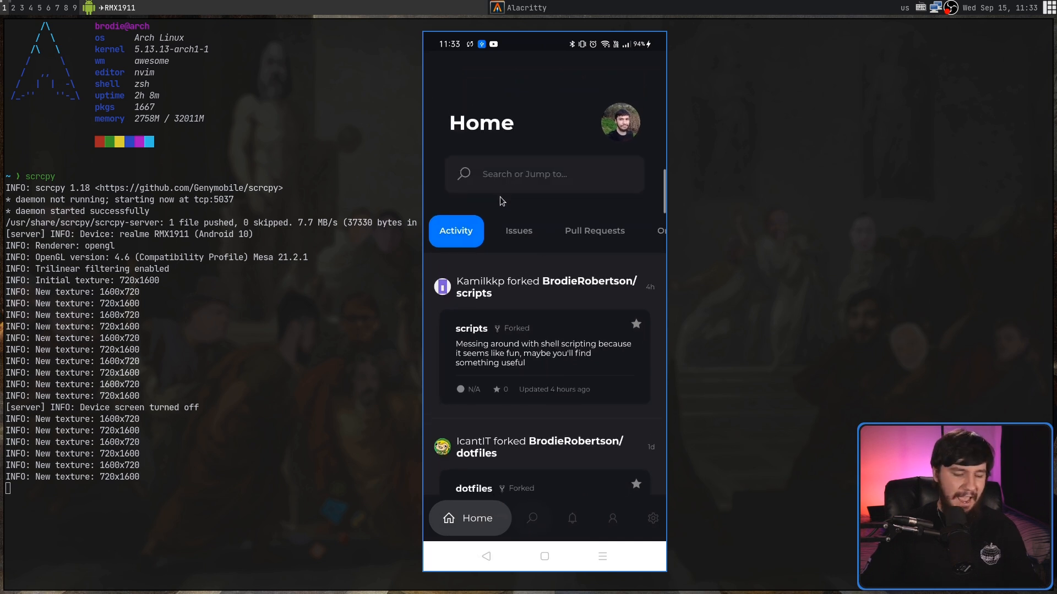
Search repositories for 'diohub', then view the Inbox of closed pull-request notifications.
{"action": "left_click", "coordinate": [531, 517]}
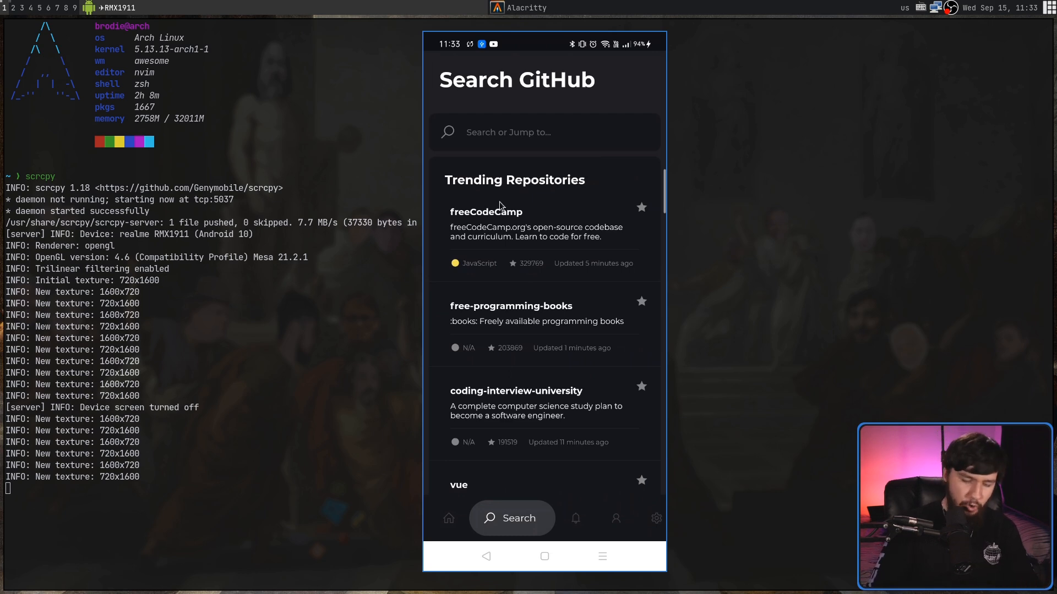
{"action": "left_click", "coordinate": [543, 132]}
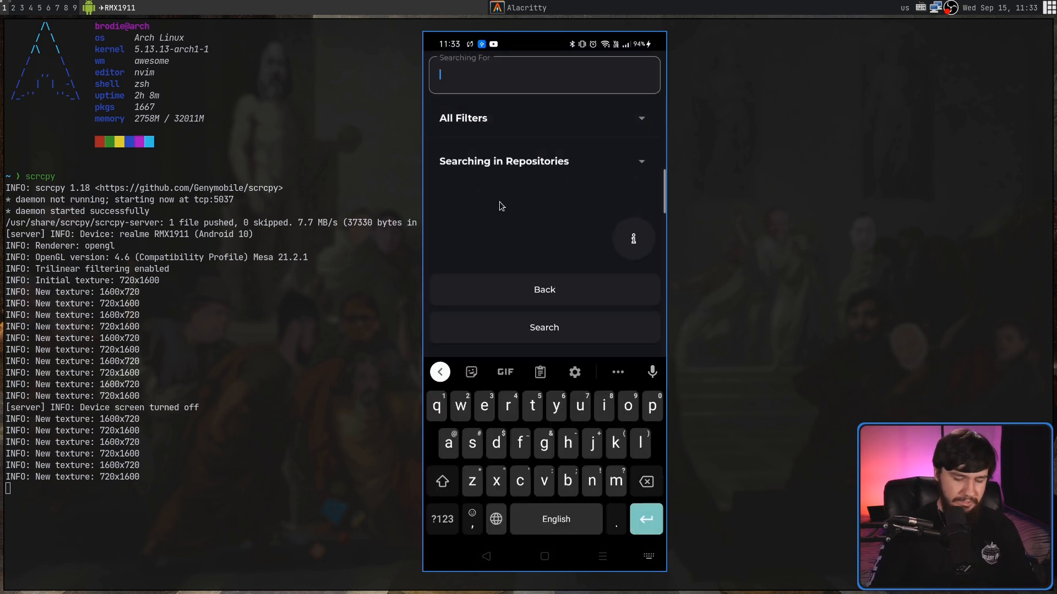
{"action": "type", "text": "diohub\""}
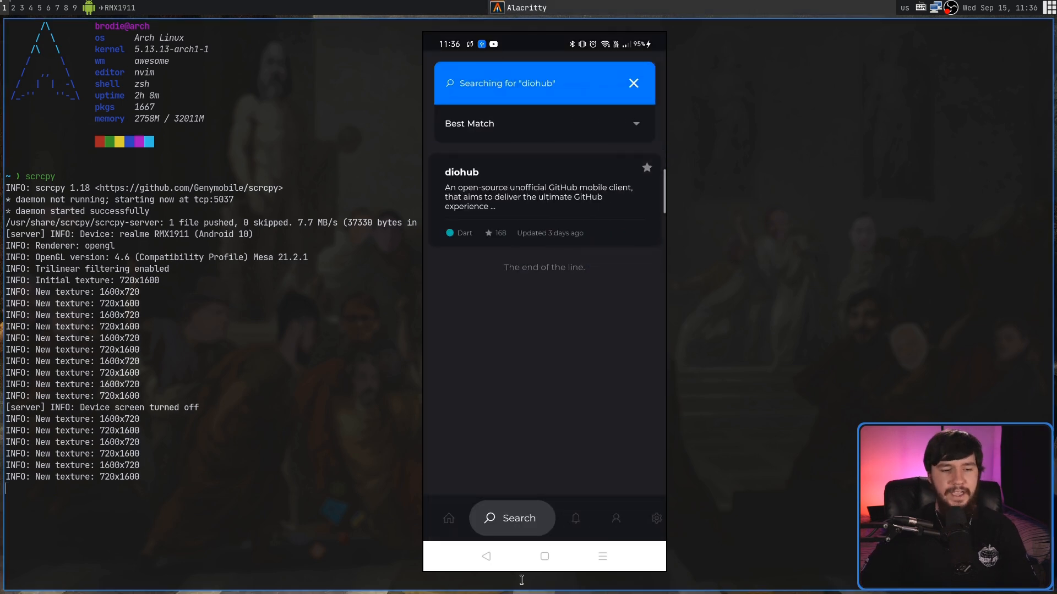
{"action": "left_click", "coordinate": [576, 518]}
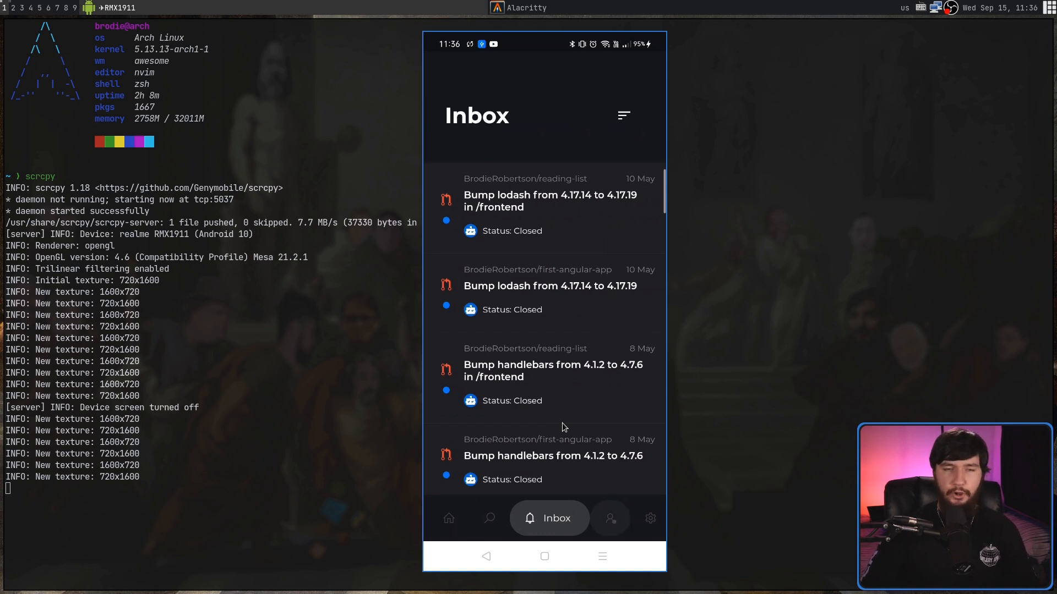
Browse BrodieRobertson's profile Overview and Contribution Graph, ending on the Repositories tab.
{"action": "left_click", "coordinate": [609, 518]}
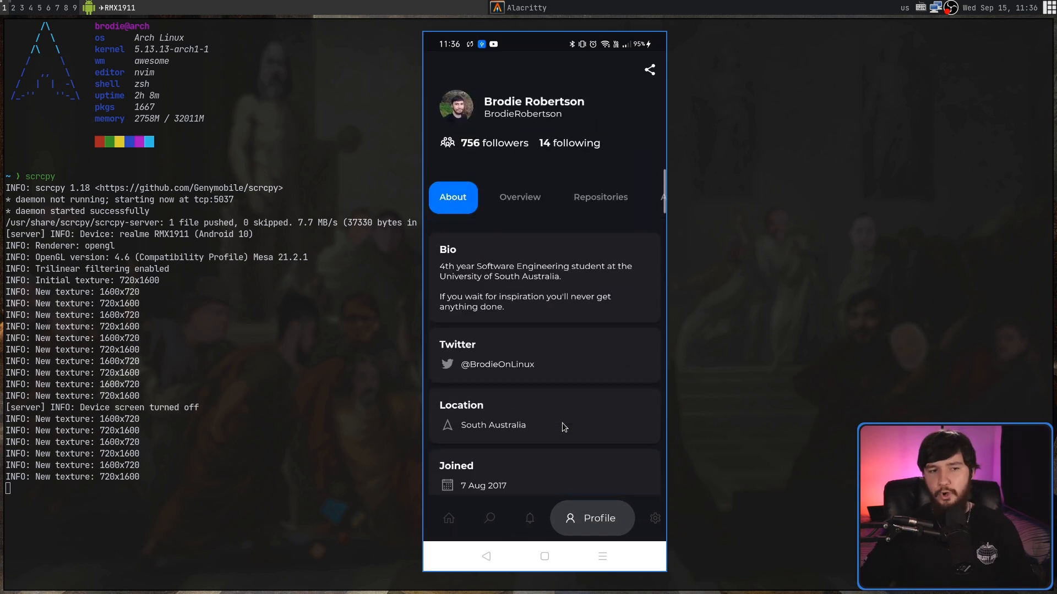
{"action": "left_click", "coordinate": [519, 197]}
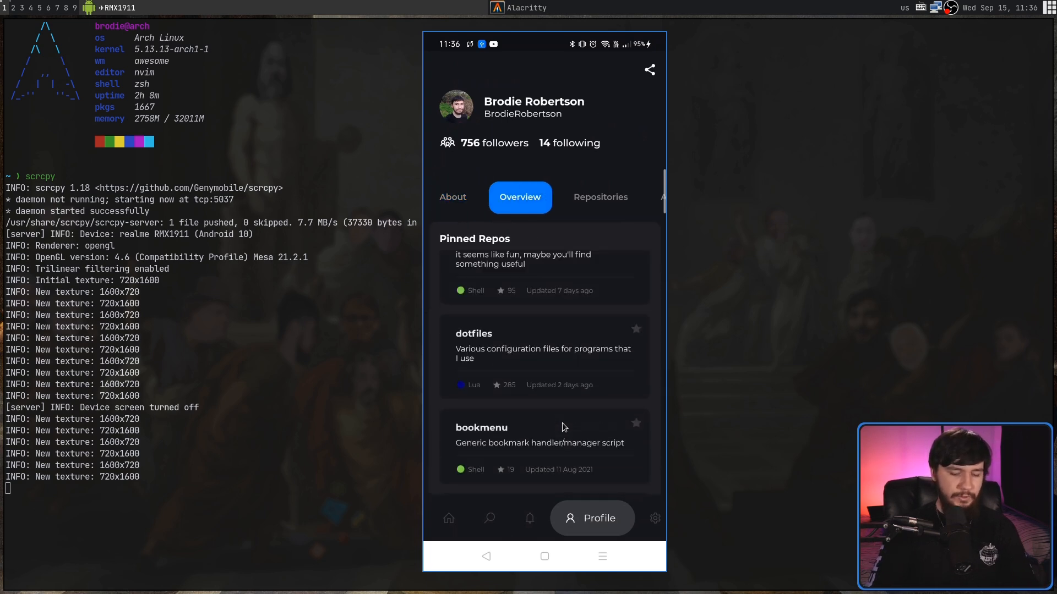
{"action": "scroll", "scroll_direction": "down", "scroll_amount": 3}
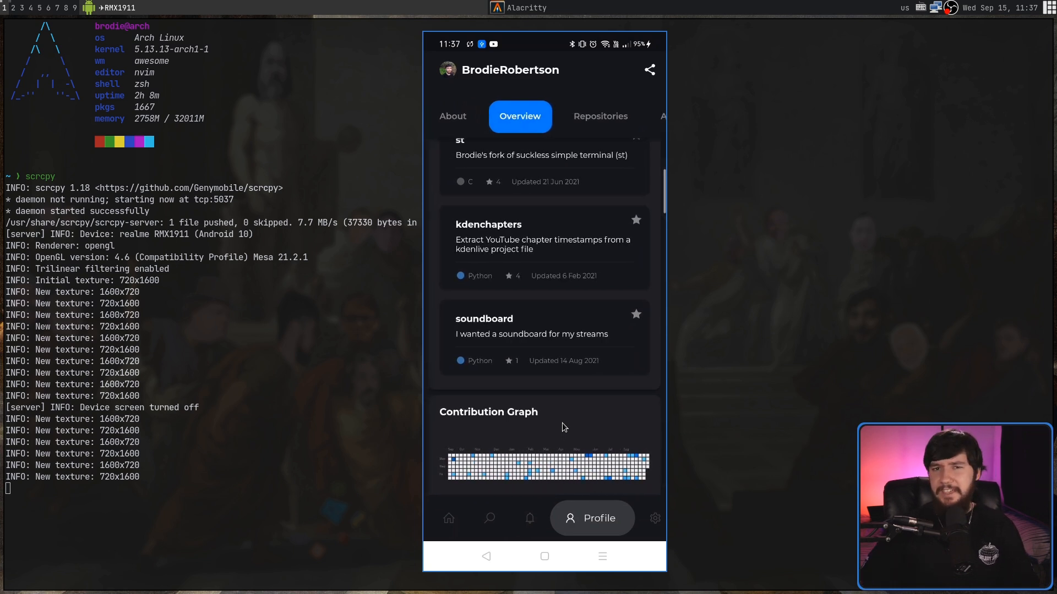
{"action": "scroll", "scroll_direction": "down", "scroll_amount": 3}
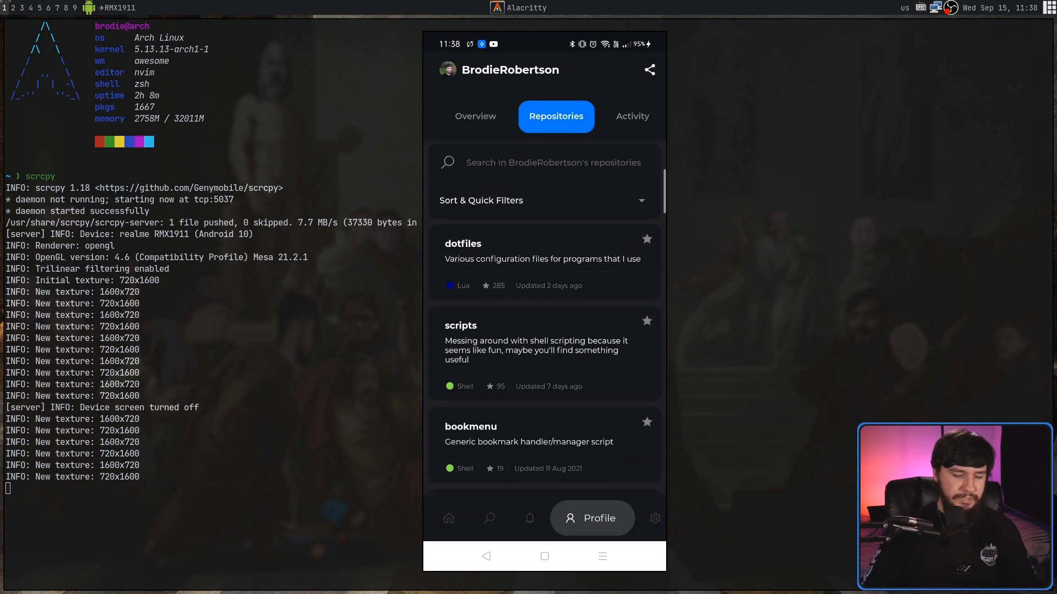
View the profile Activity feed of an opened issue and starred repo, then return to About.
{"action": "scroll", "scroll_direction": "down", "scroll_amount": 3}
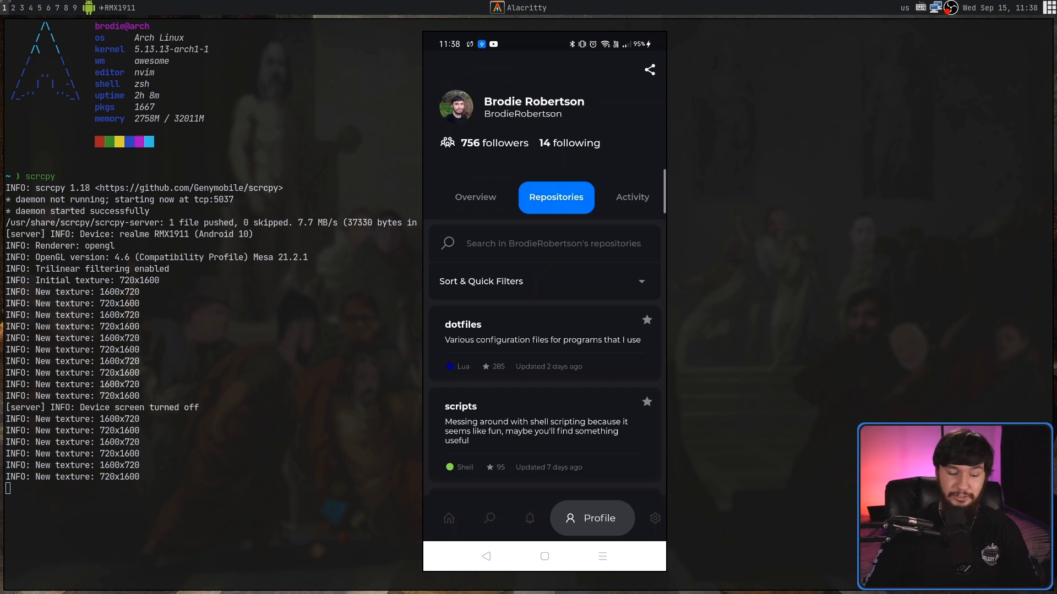
{"action": "left_click", "coordinate": [631, 198]}
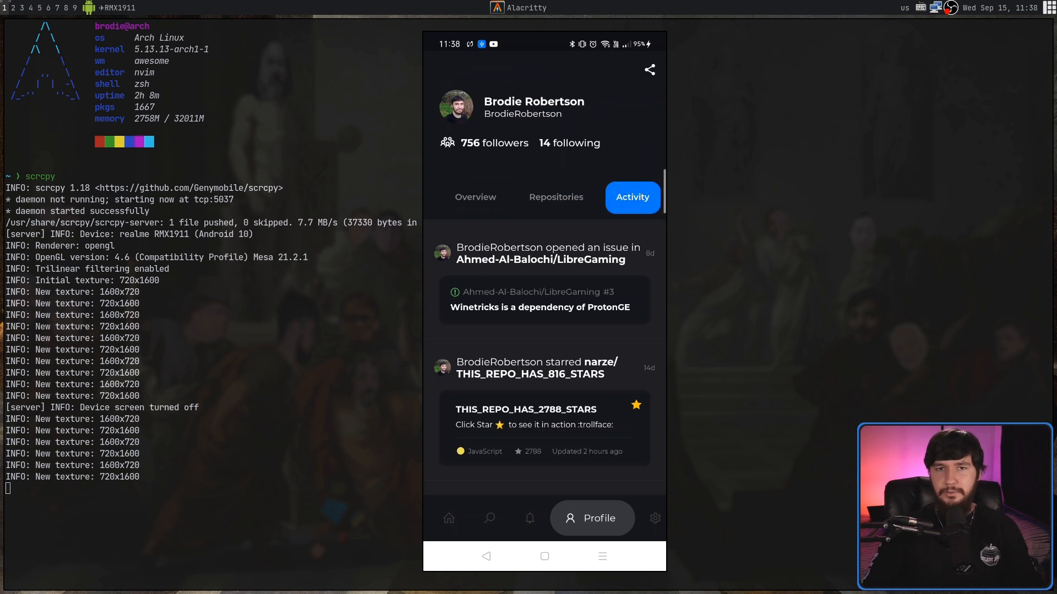
{"action": "left_click", "coordinate": [452, 197]}
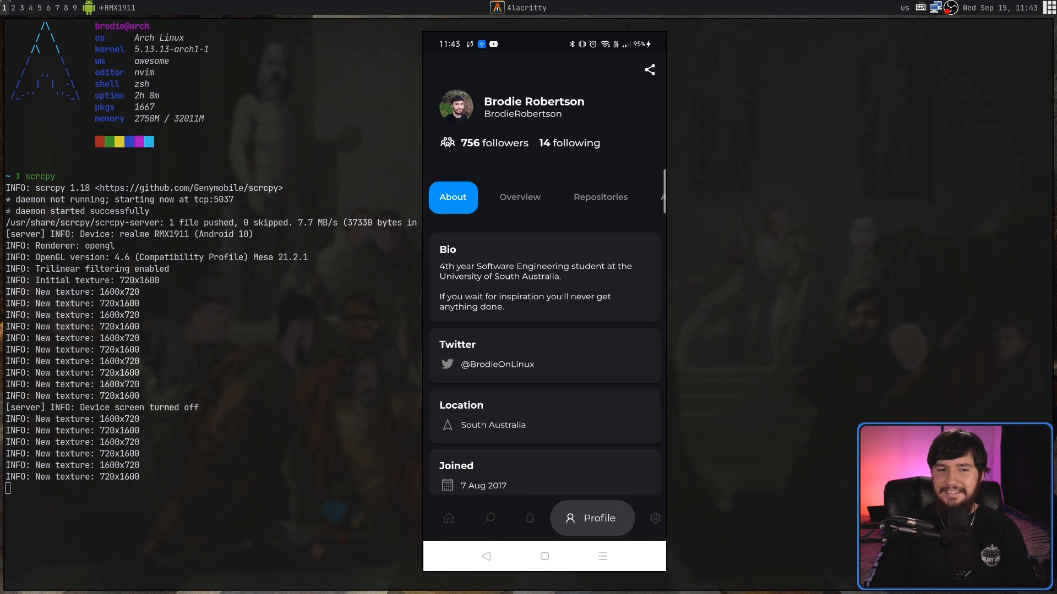
In Settings, shift the App Theme Accent hue from blue to red and confirm.
{"action": "left_click", "coordinate": [653, 519]}
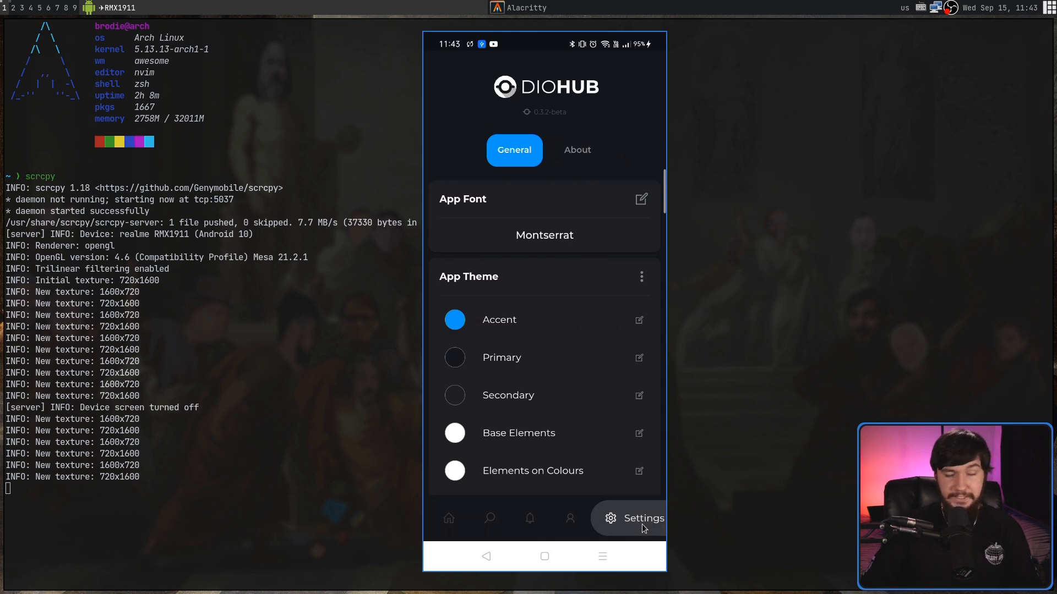
{"action": "scroll", "scroll_direction": "down", "scroll_amount": 3}
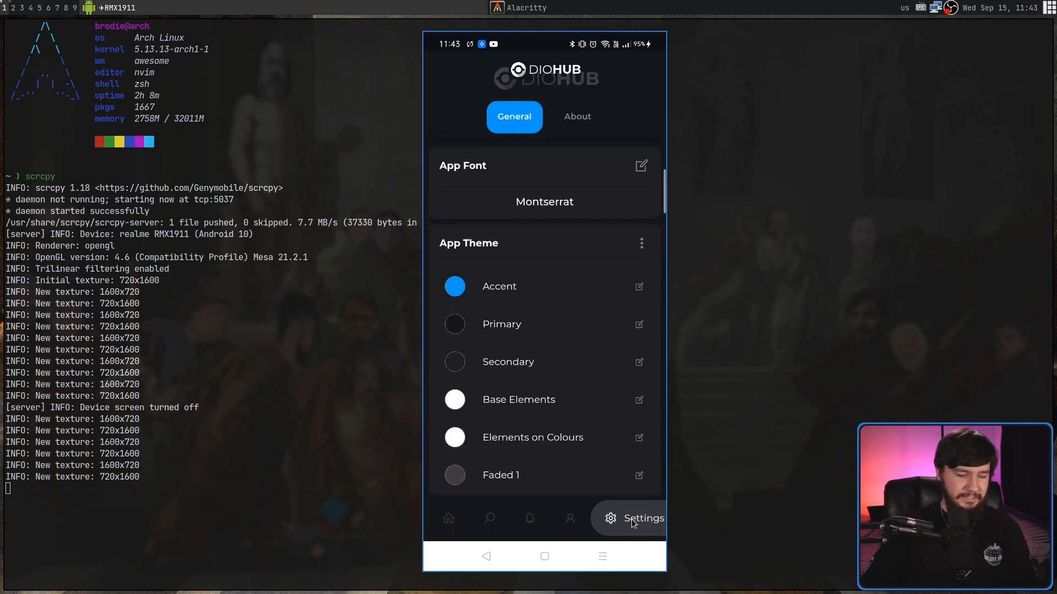
{"action": "left_click", "coordinate": [639, 286]}
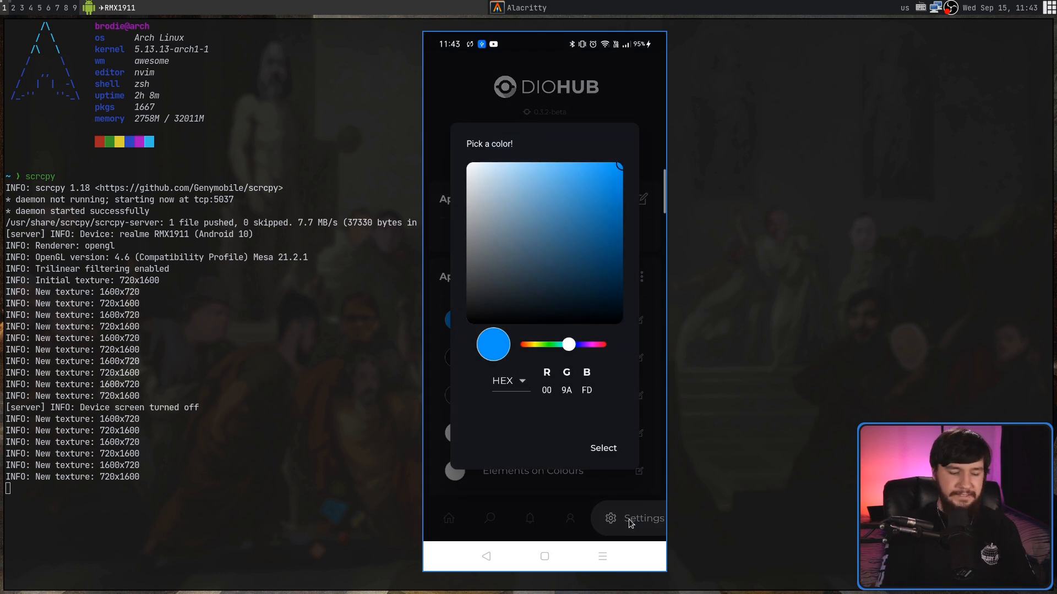
{"action": "left_click_drag", "start_coordinate": [569, 346], "coordinate": [604, 345]}
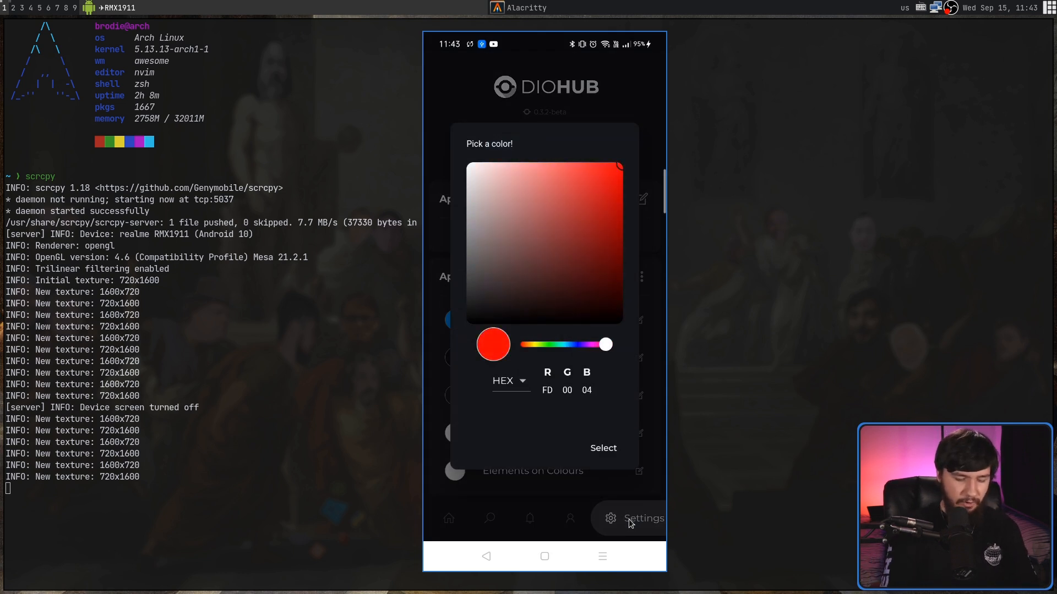
{"action": "left_click", "coordinate": [601, 448]}
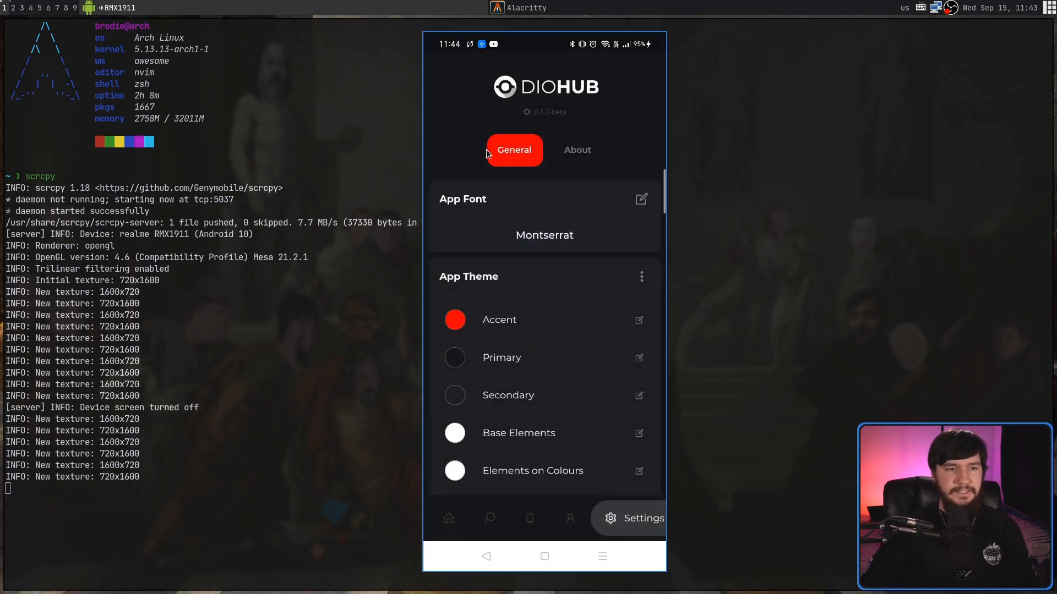
View the profile About, Overview and Contribution Graph in red, then return to Settings.
{"action": "left_click", "coordinate": [570, 518]}
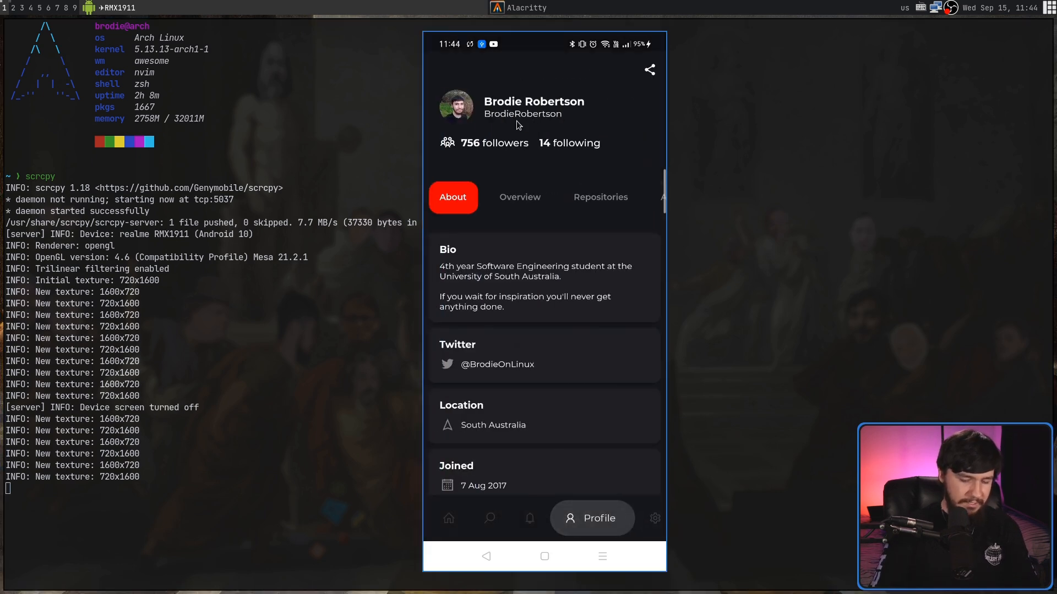
{"action": "left_click", "coordinate": [519, 197]}
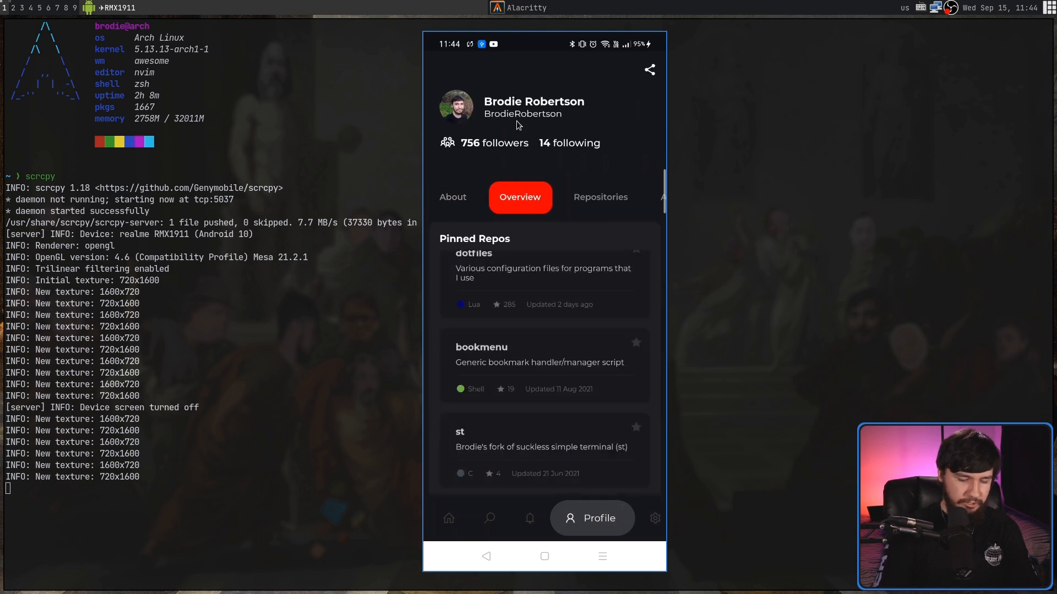
{"action": "scroll", "scroll_direction": "down", "scroll_amount": 3}
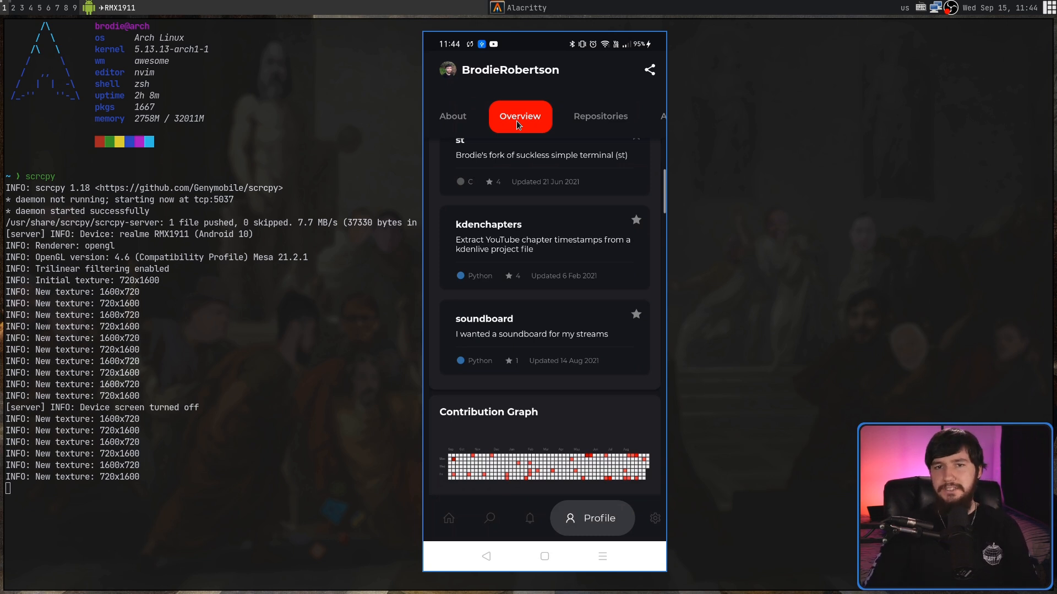
{"action": "left_click", "coordinate": [654, 518]}
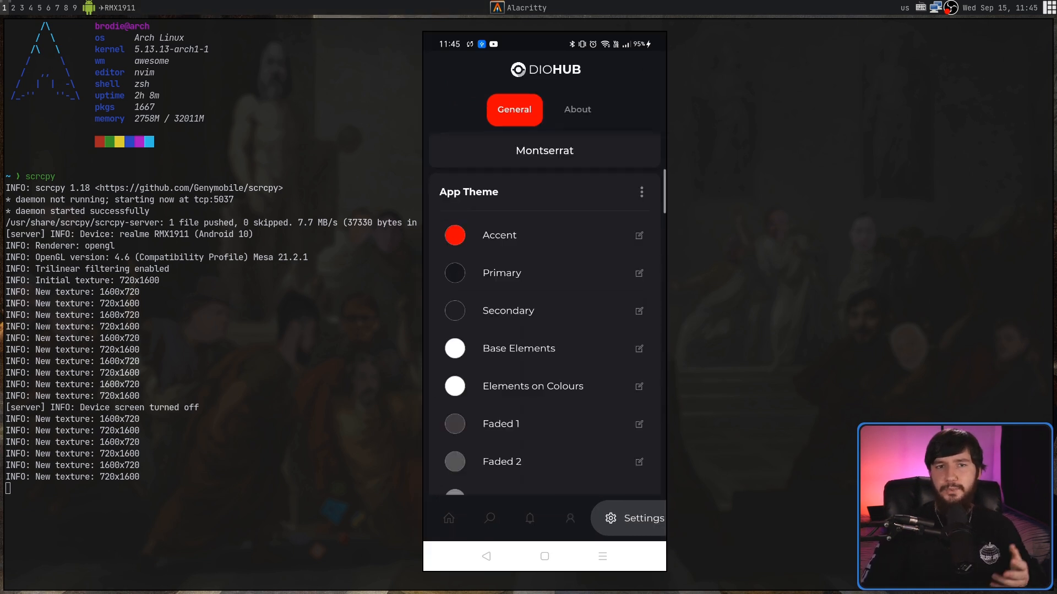
{"action": "scroll", "scroll_direction": "down", "scroll_amount": 3}
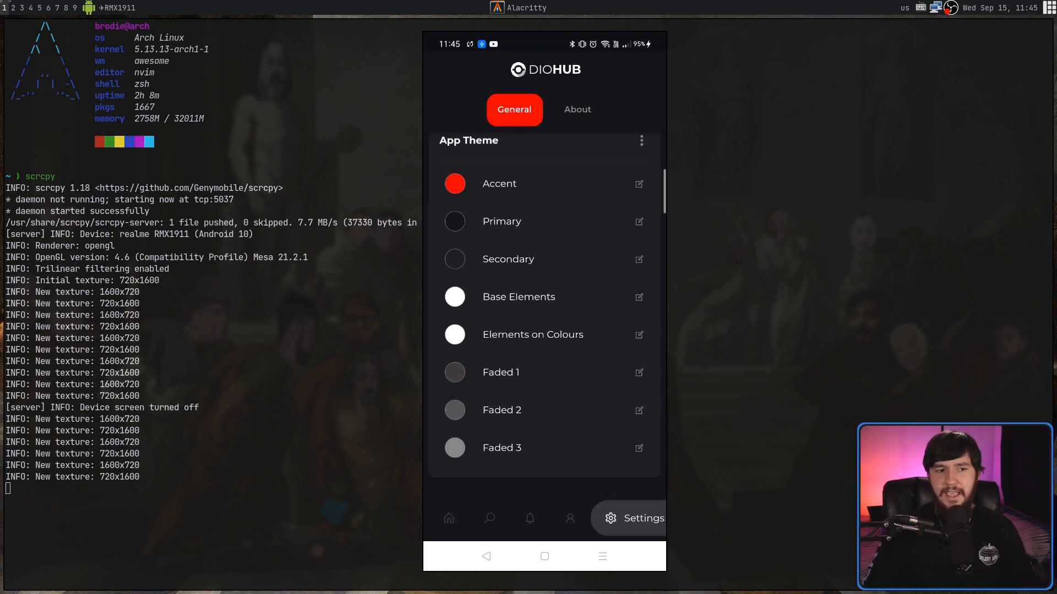
{"action": "scroll", "scroll_direction": "down", "scroll_amount": 3}
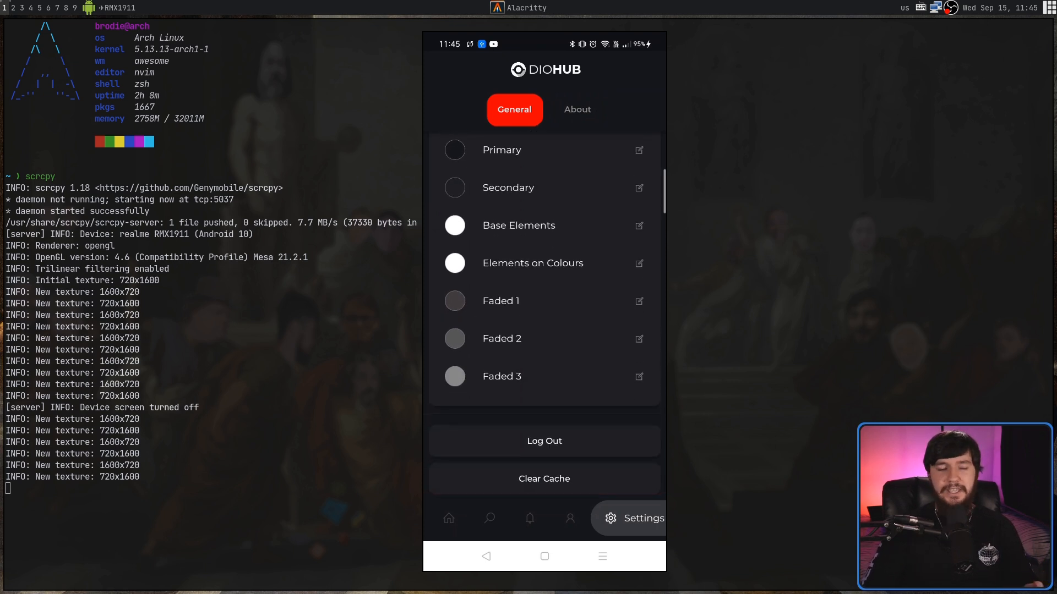
{"action": "scroll", "scroll_direction": "down", "scroll_amount": 3}
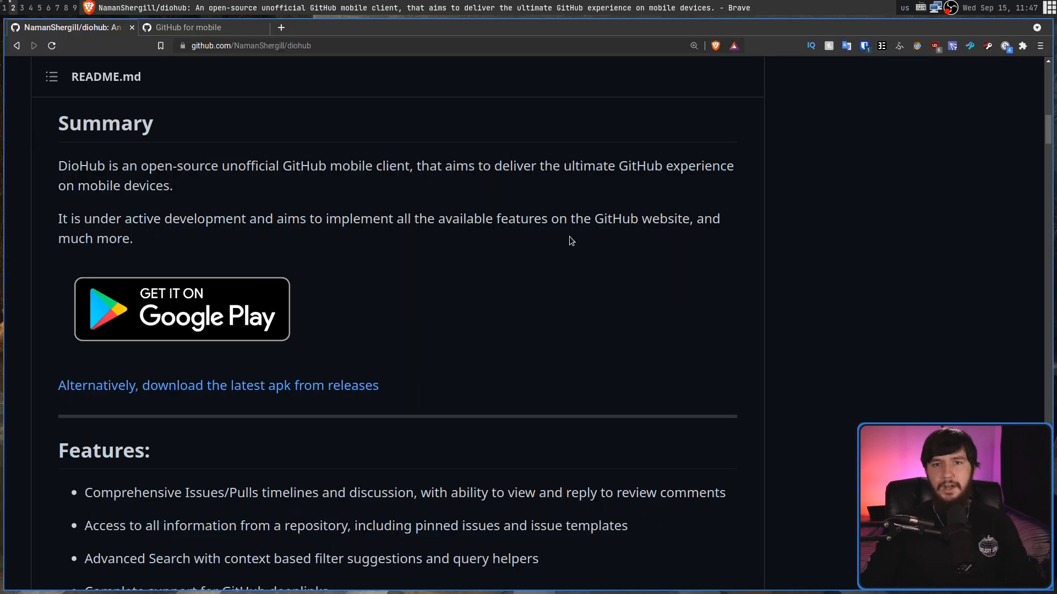
{"action": "mouse_move", "coordinate": [550, 253]}
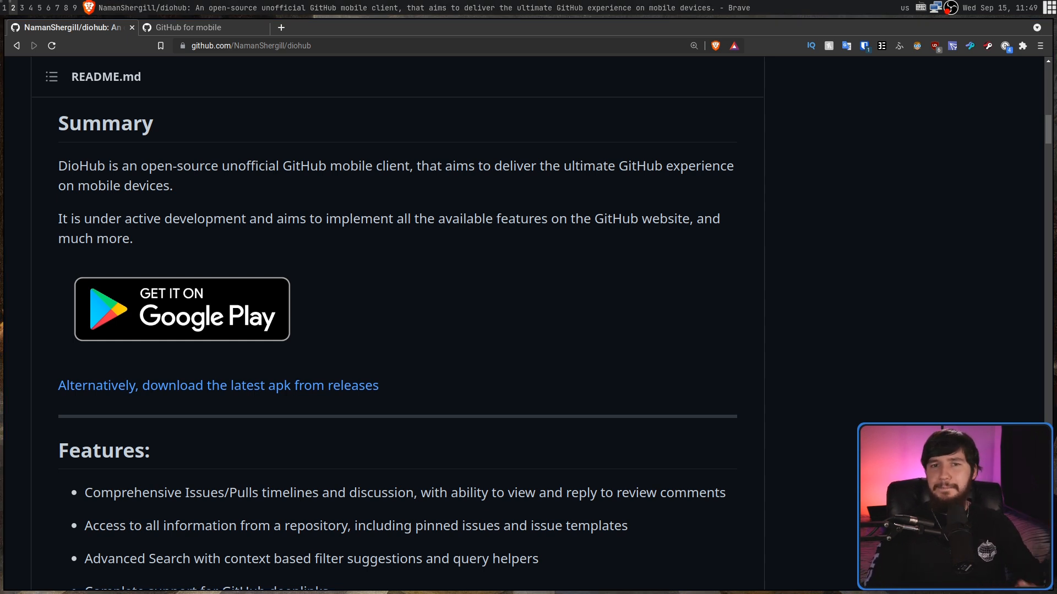
Scroll the DioHub README to the deeplink and colour palette feature items.
{"action": "scroll", "scroll_direction": "down", "scroll_amount": 3}
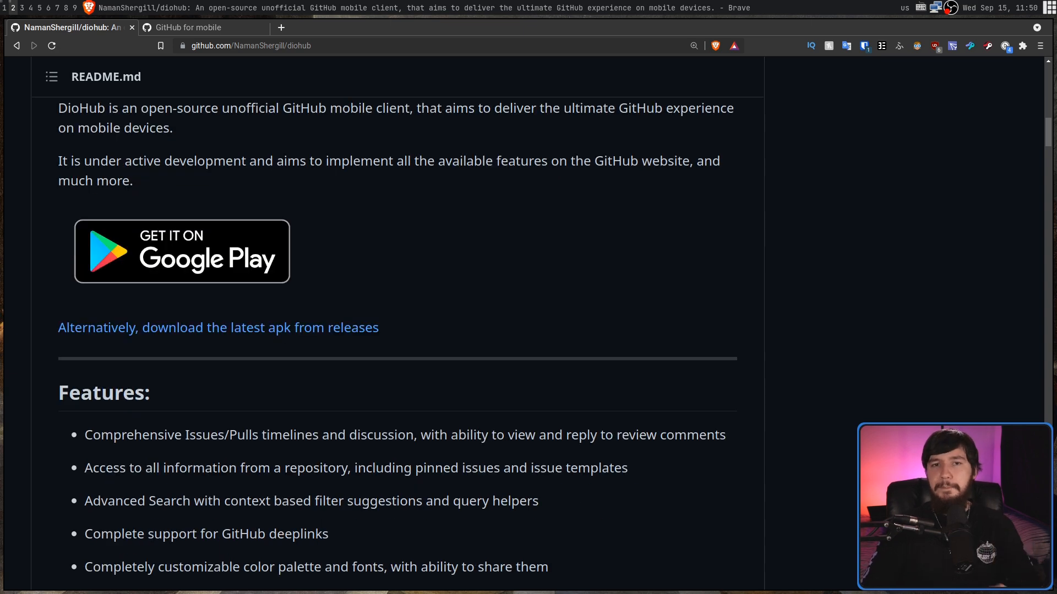